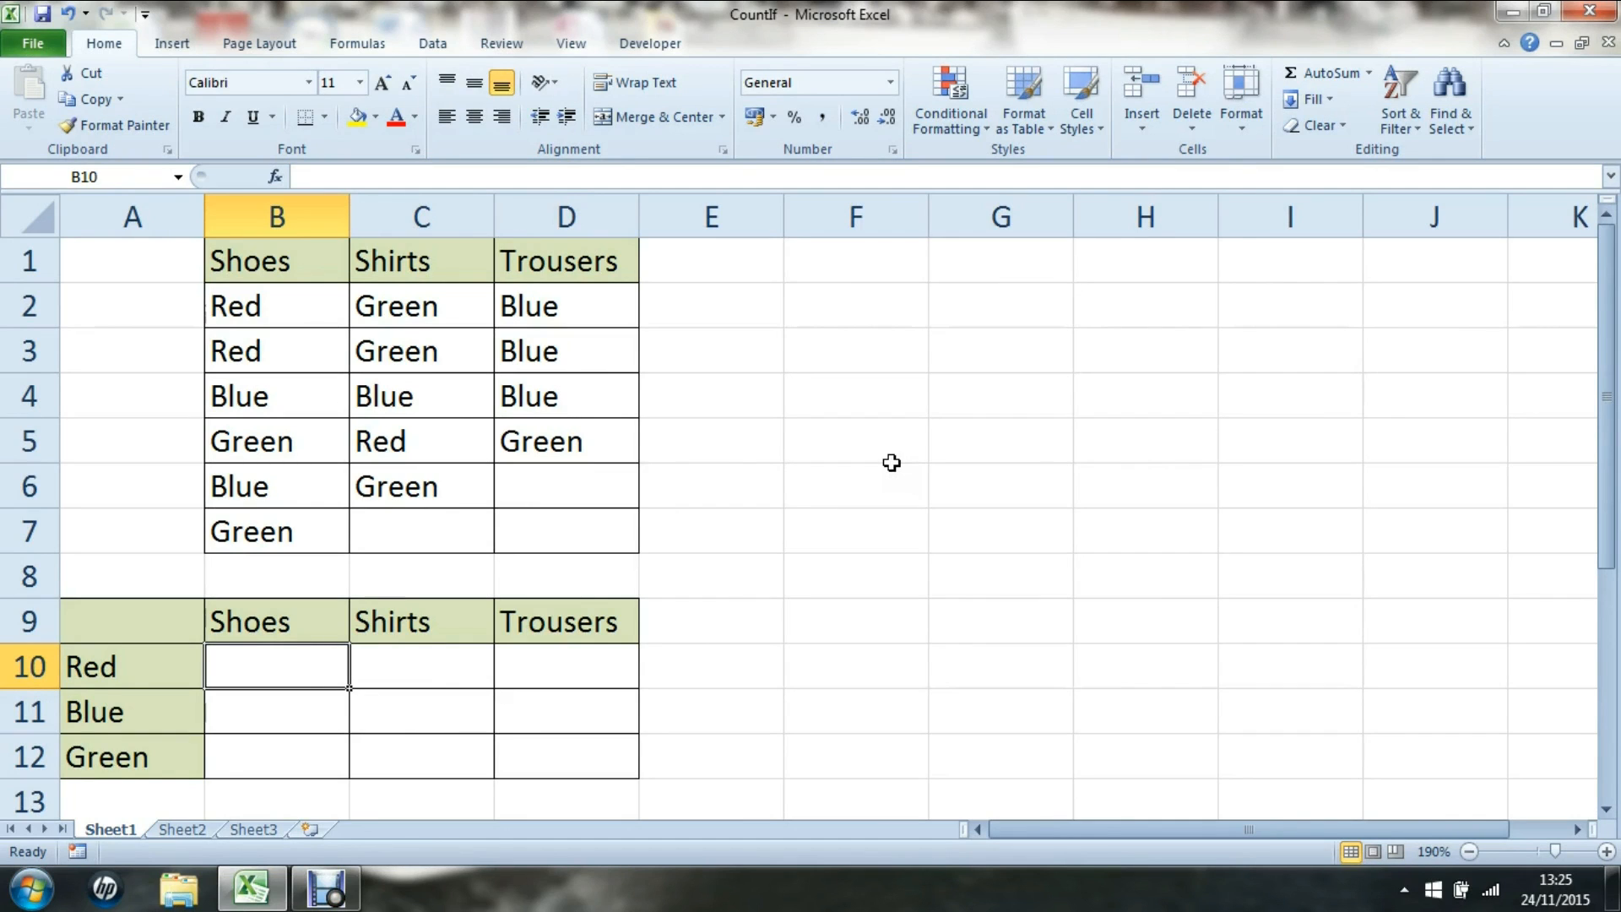
Step: Enter =COUNTIF(B2:B7,"red") in B10 and confirm it counts 2 red shoes
text(=)
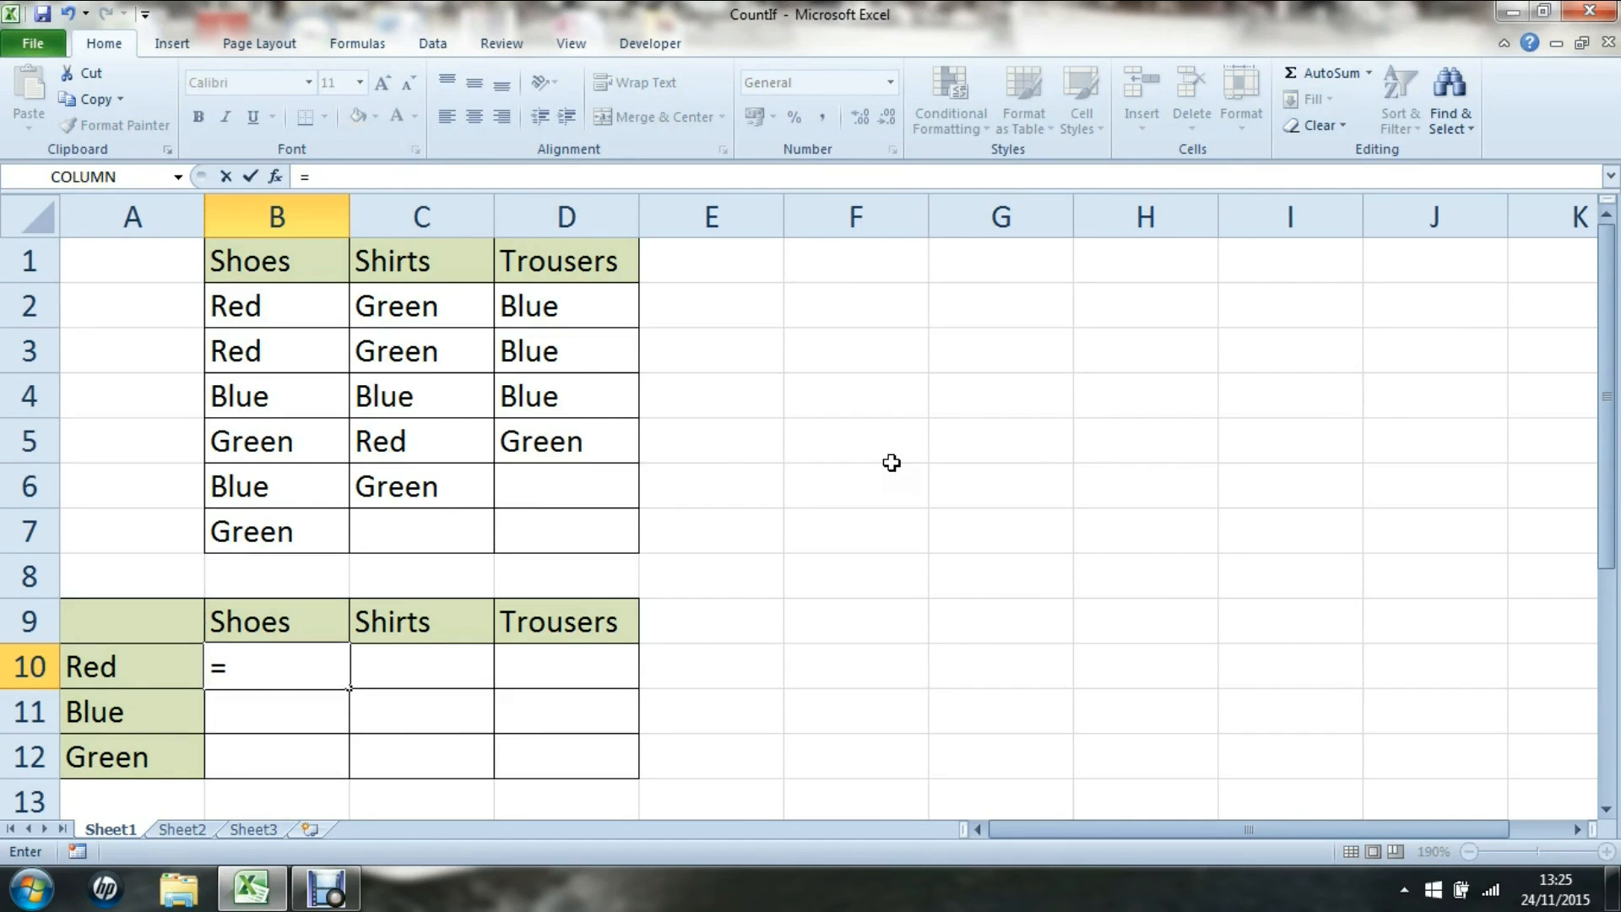
text(co)
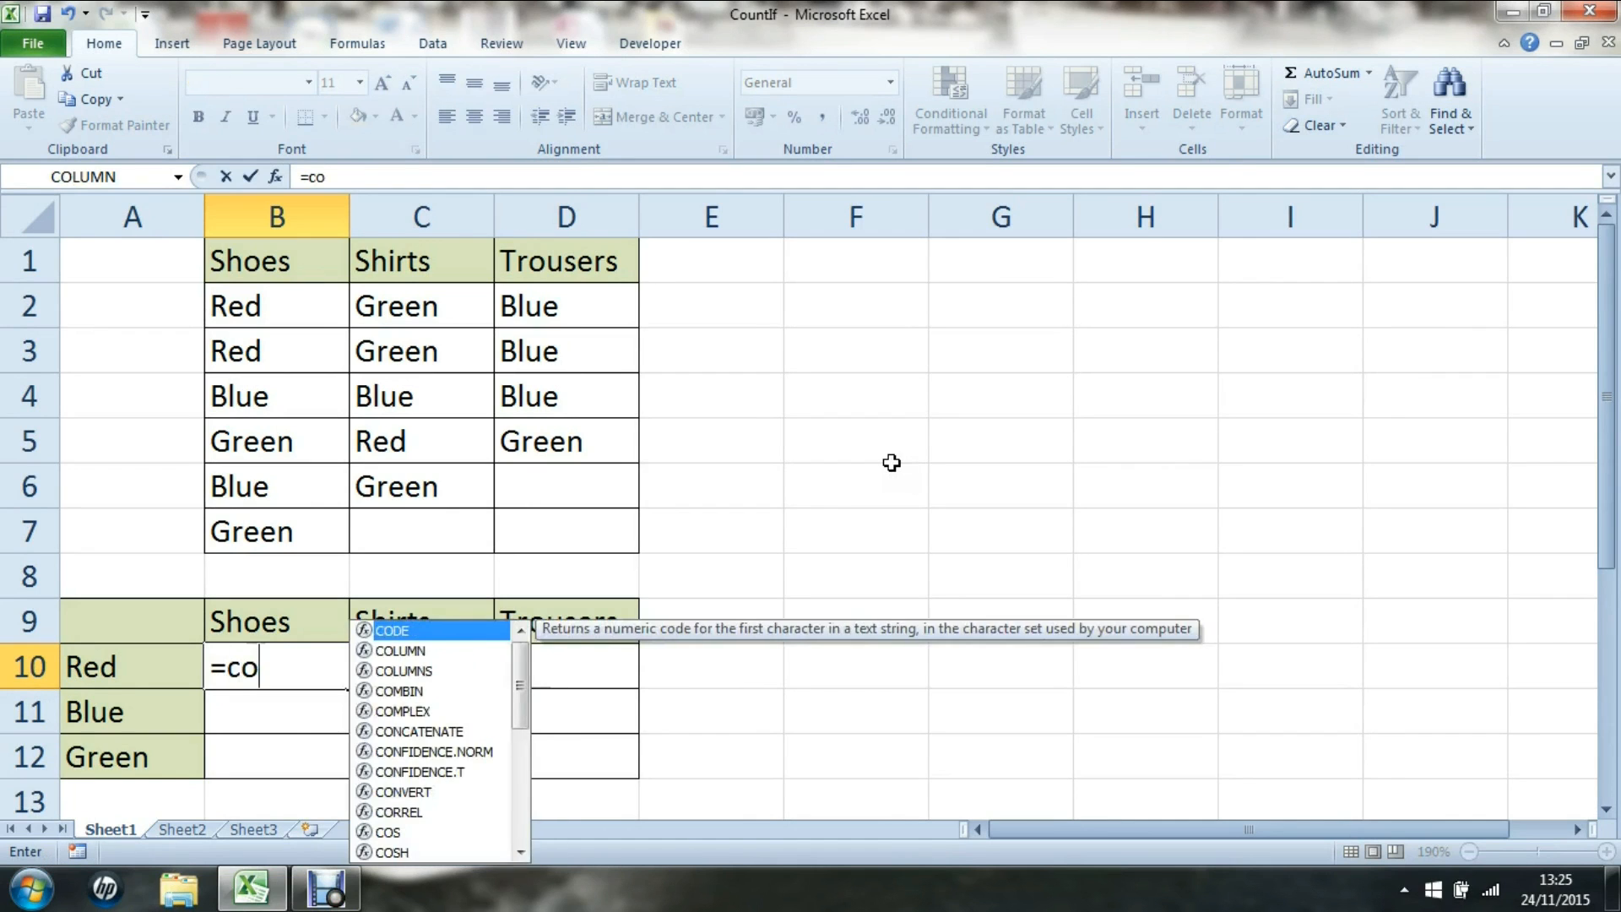
text(untif()
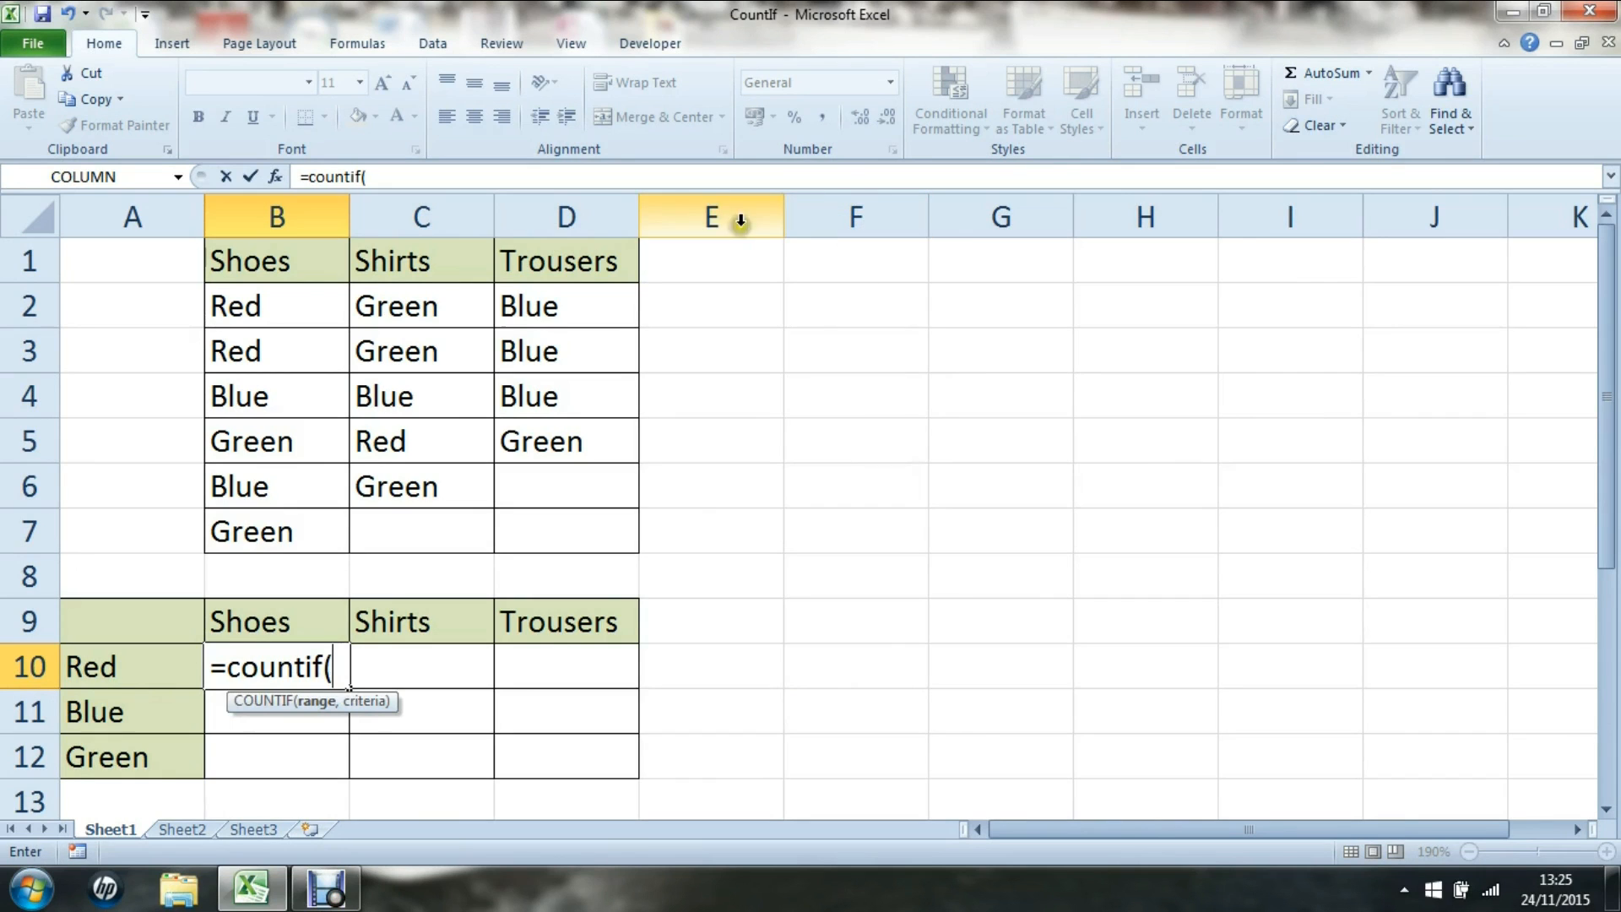
click(276, 305)
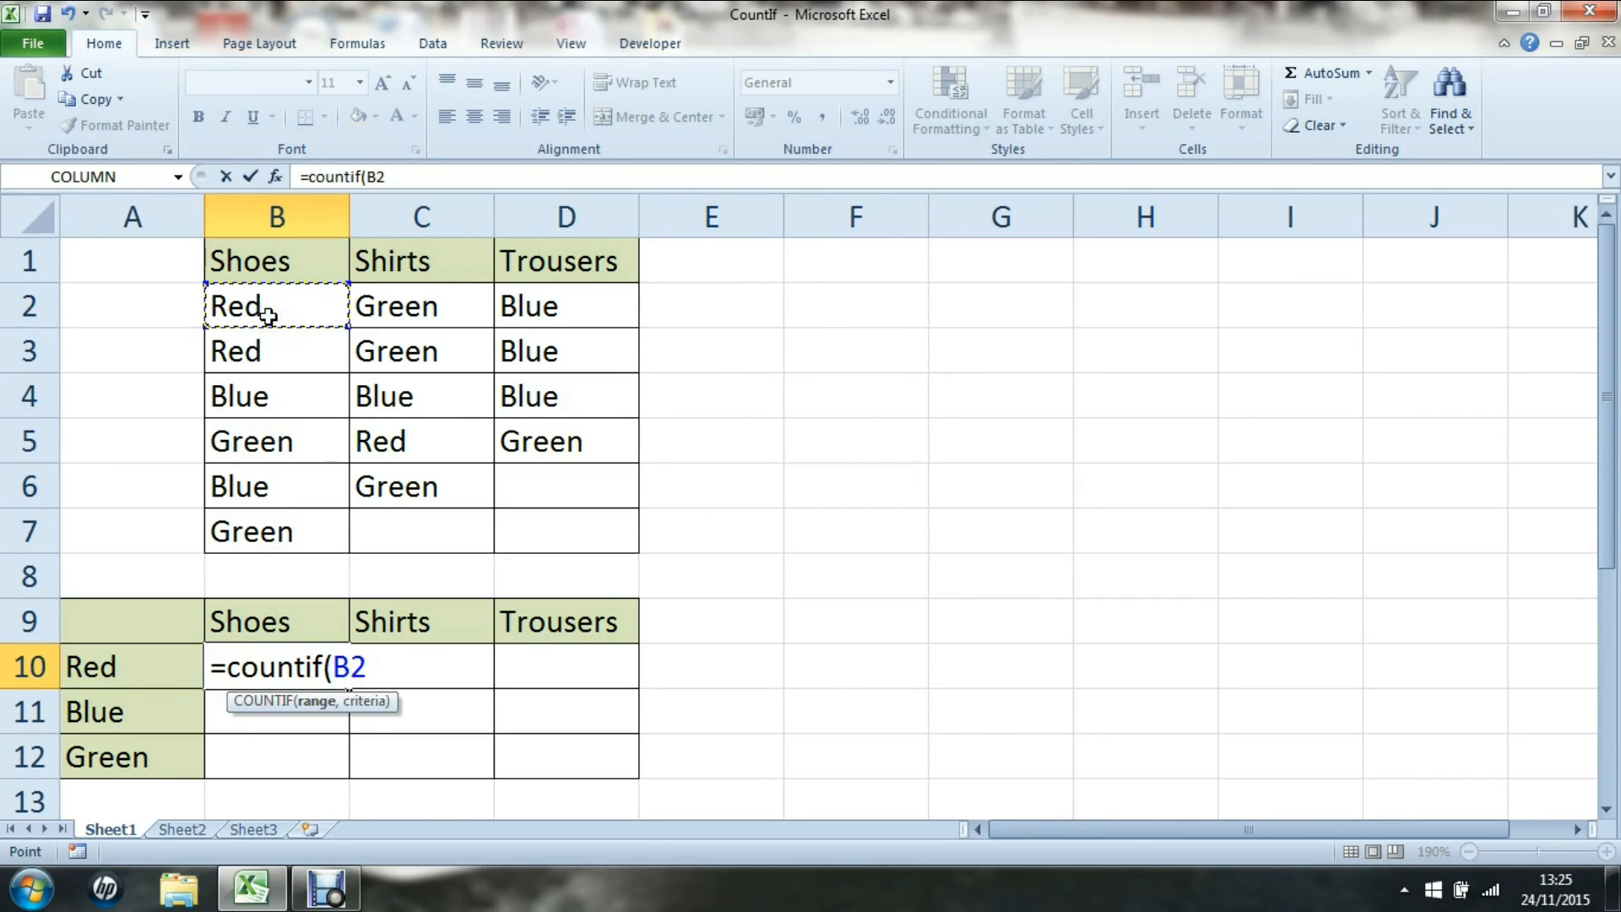
drag(276, 304, 276, 530)
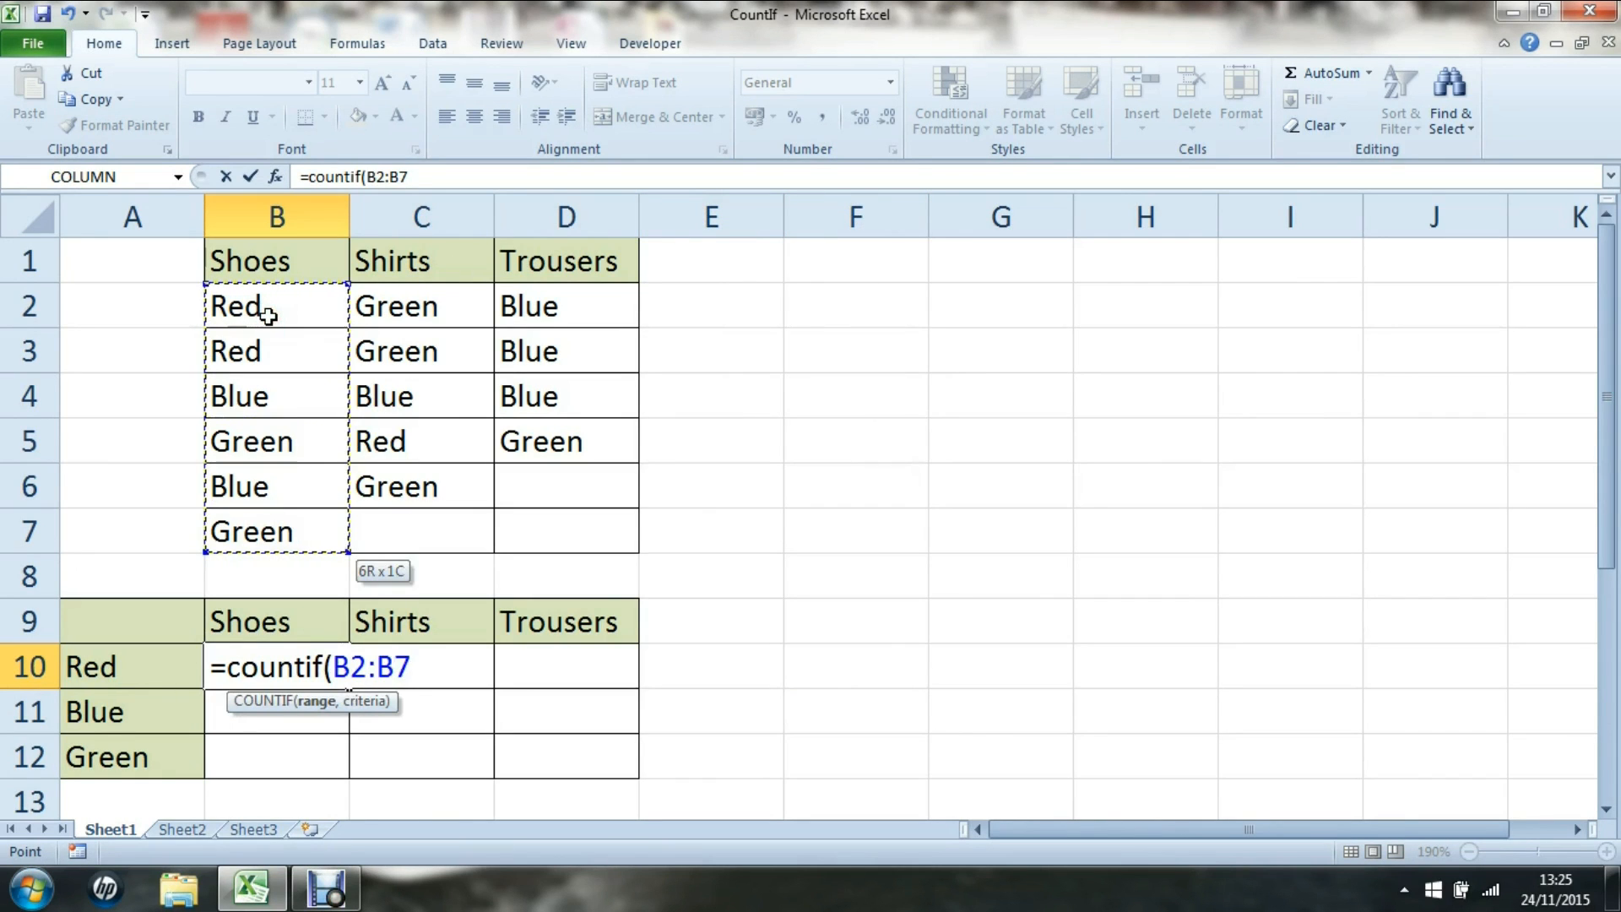
text(,)
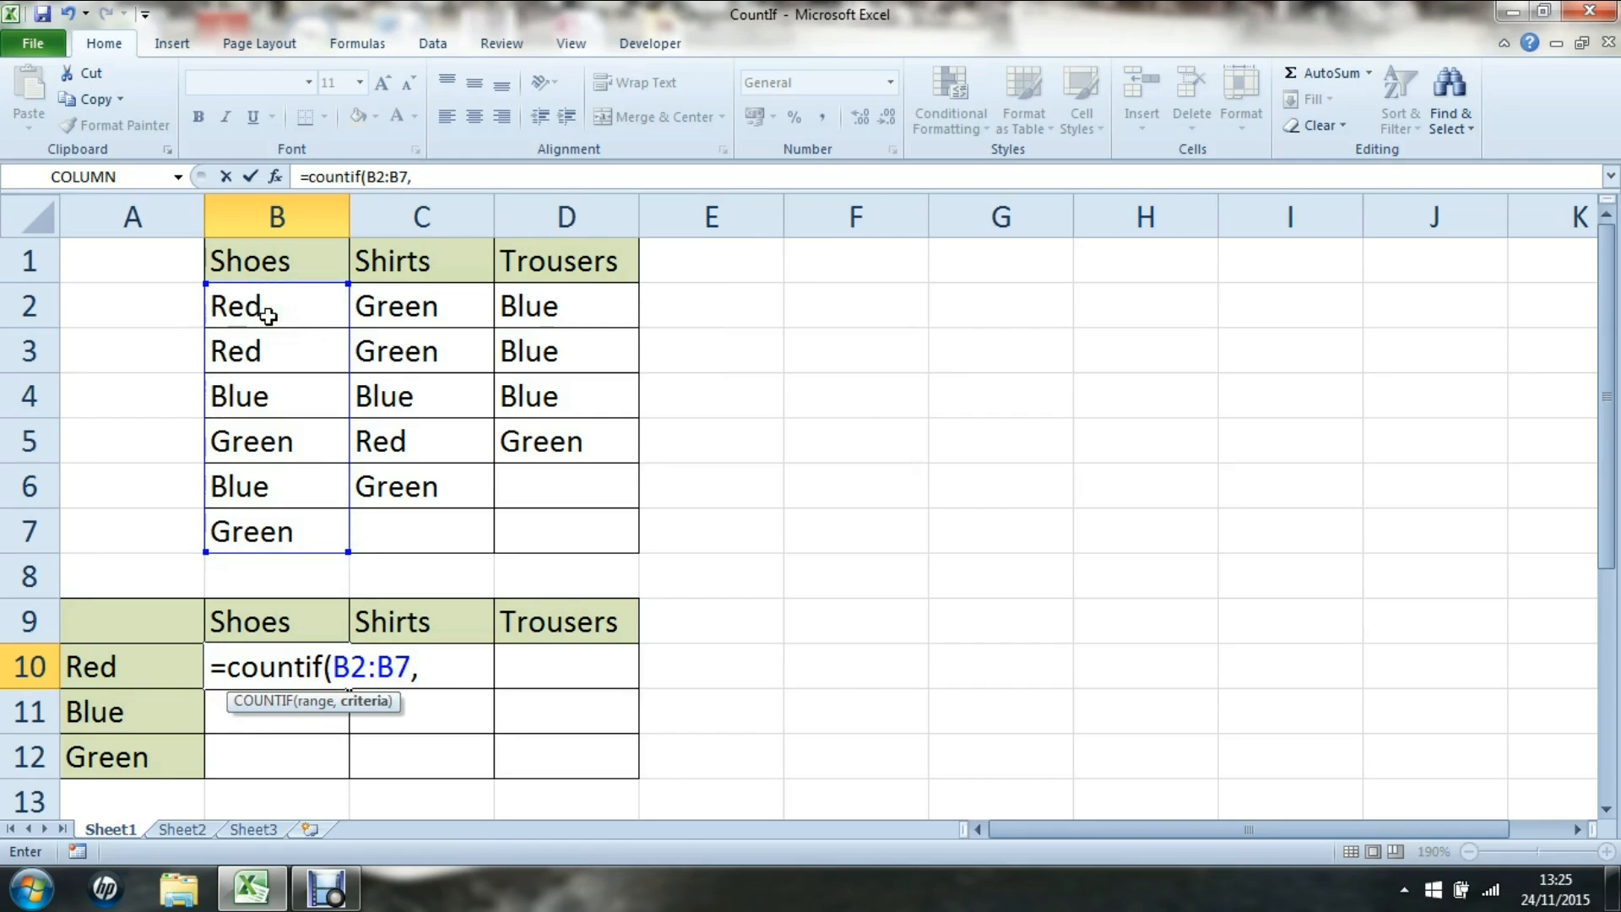
text("red)
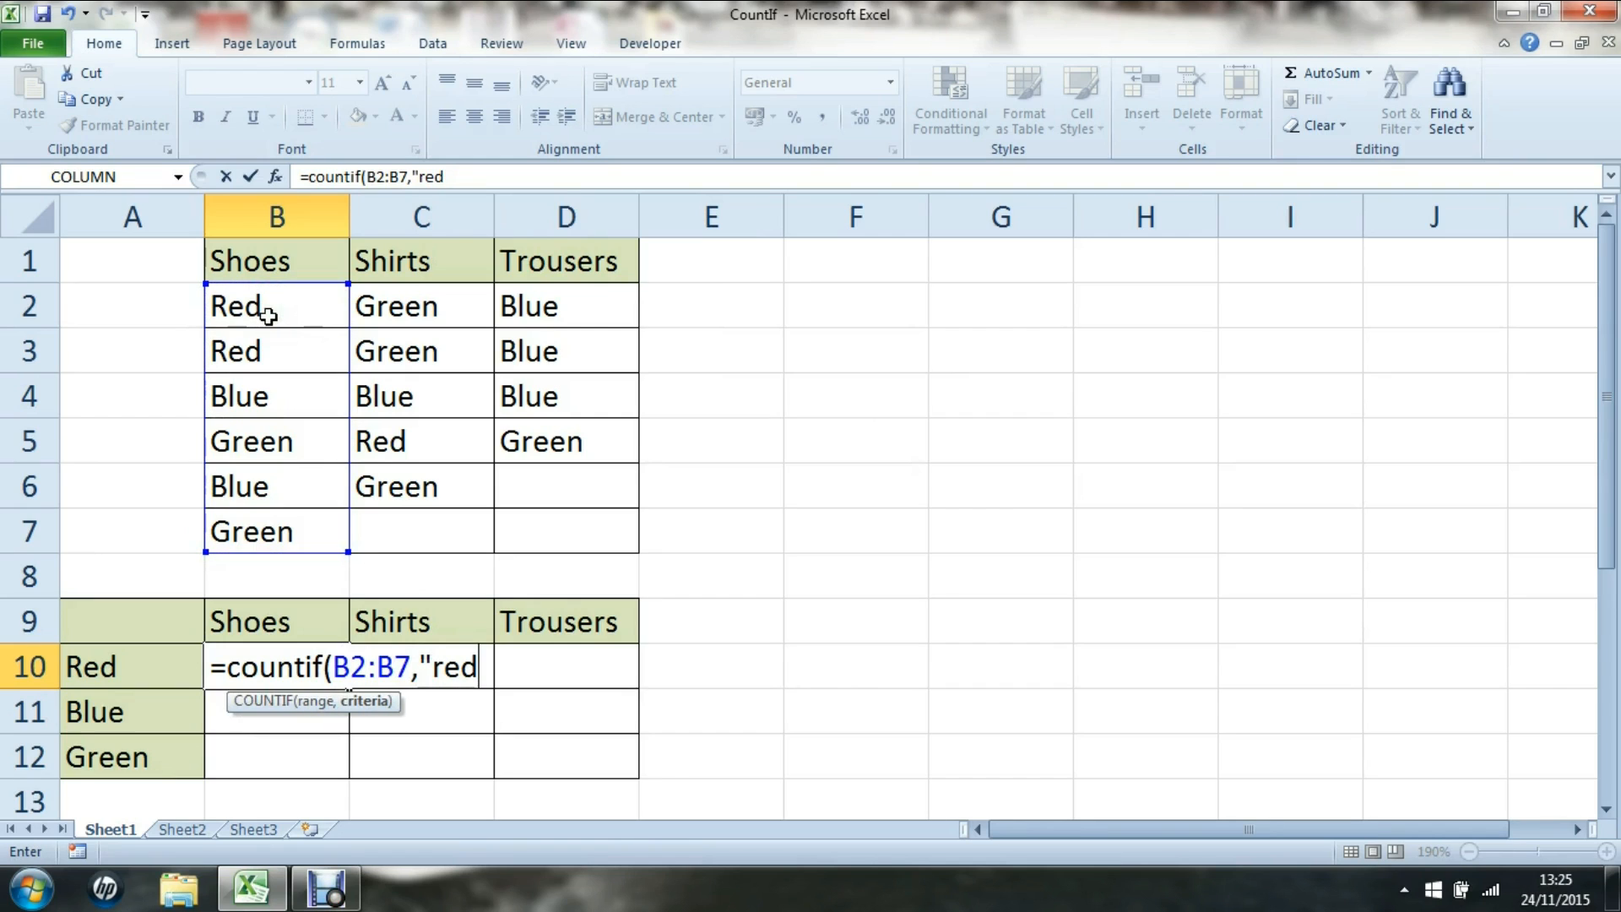
text())
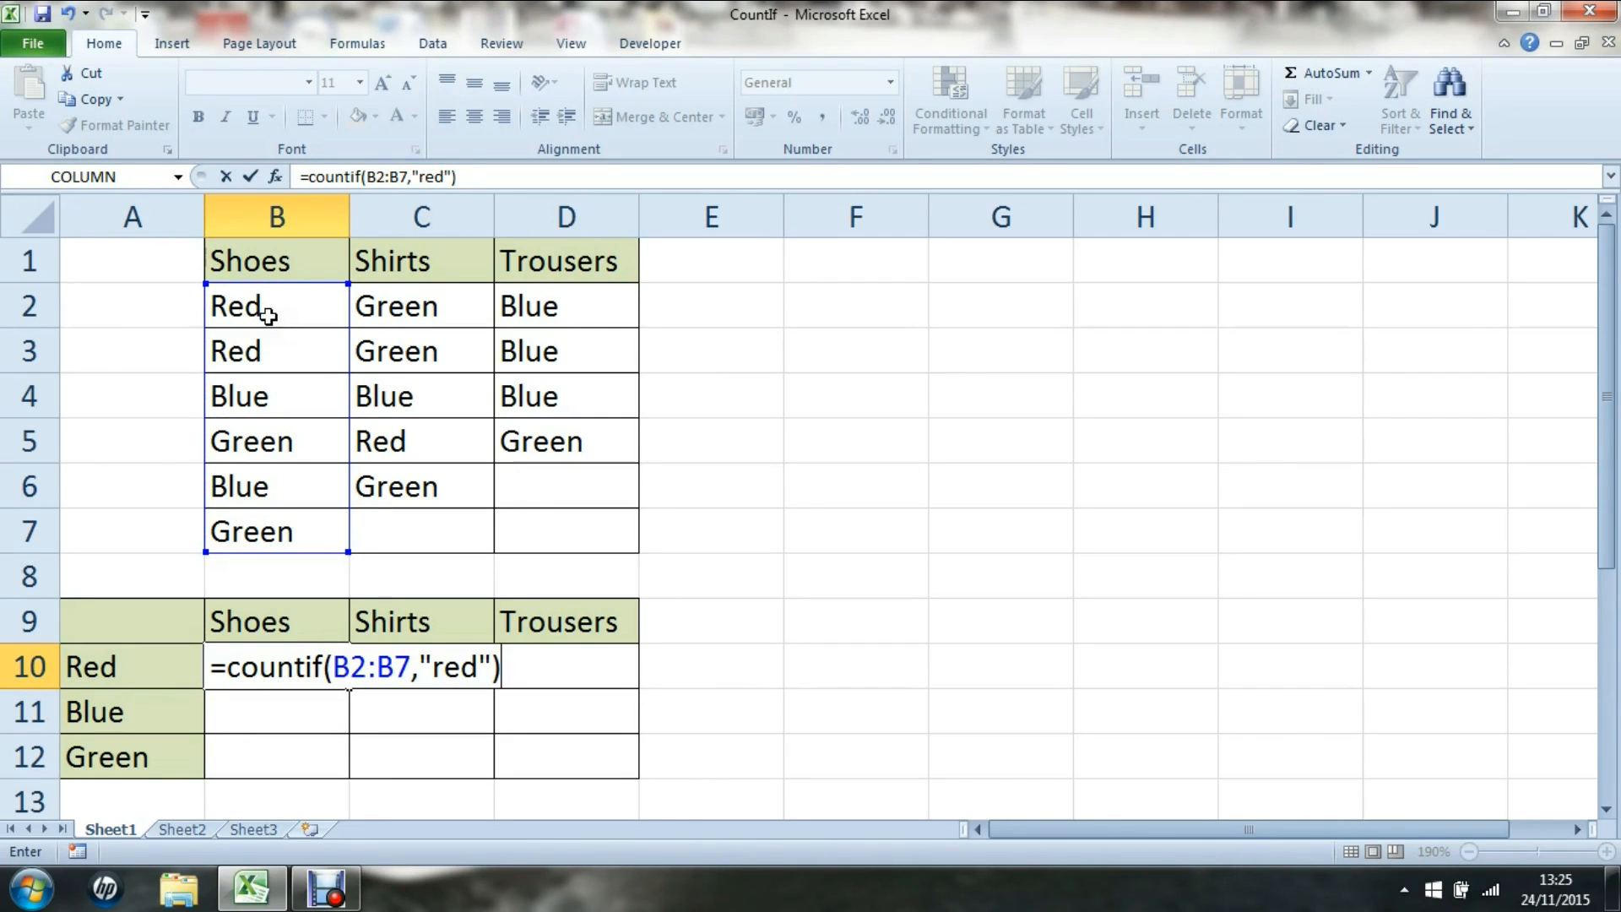
key(Enter)
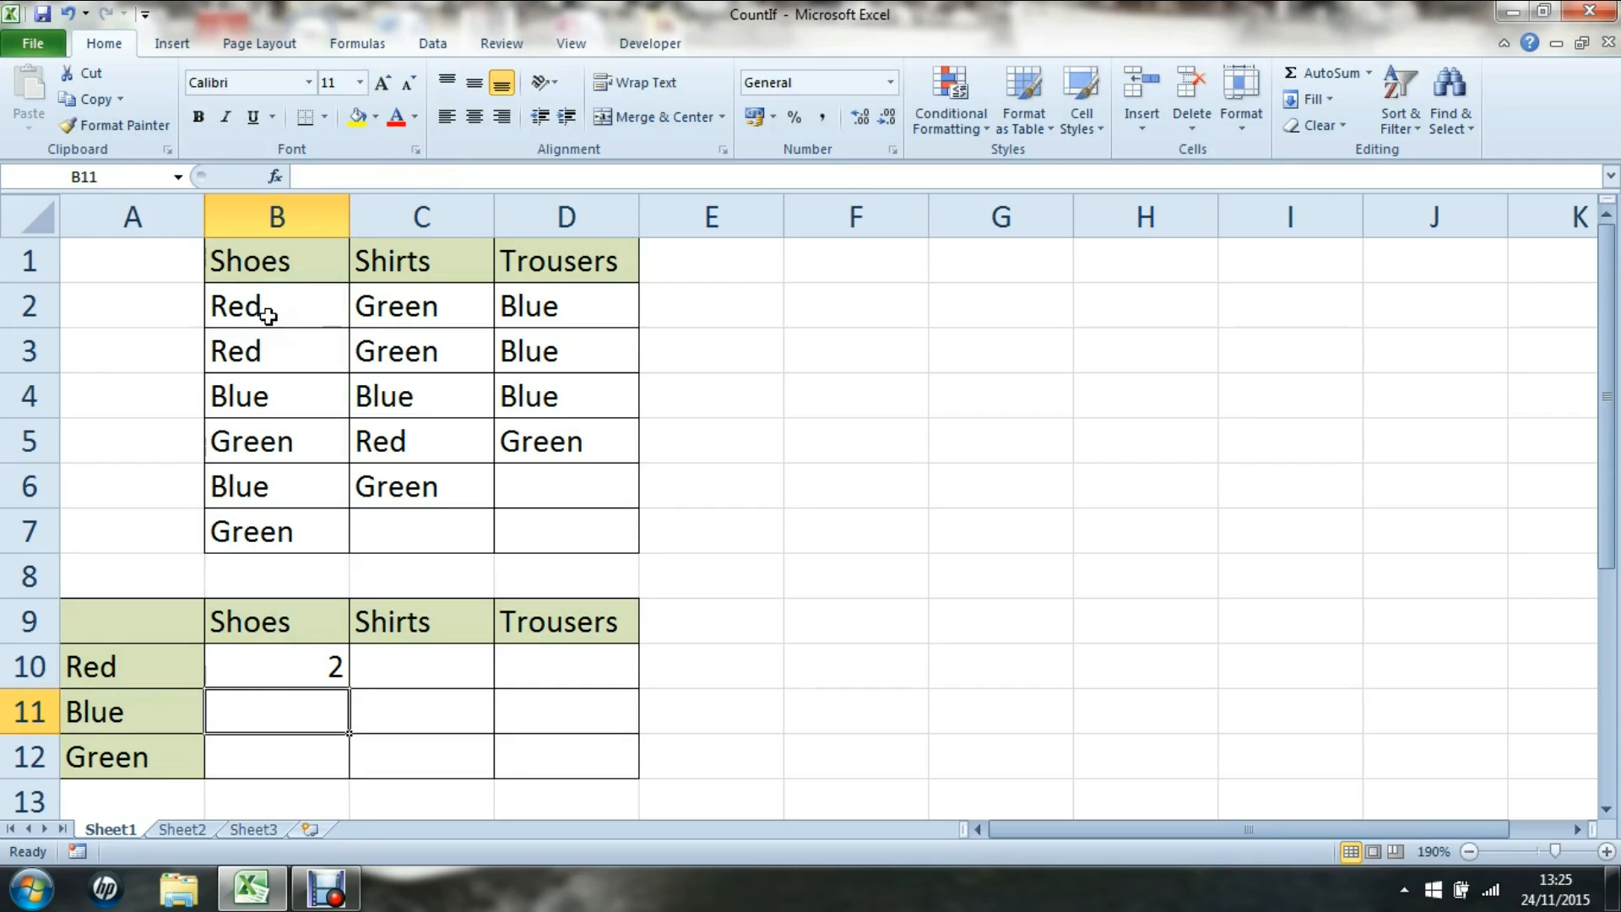
click(276, 666)
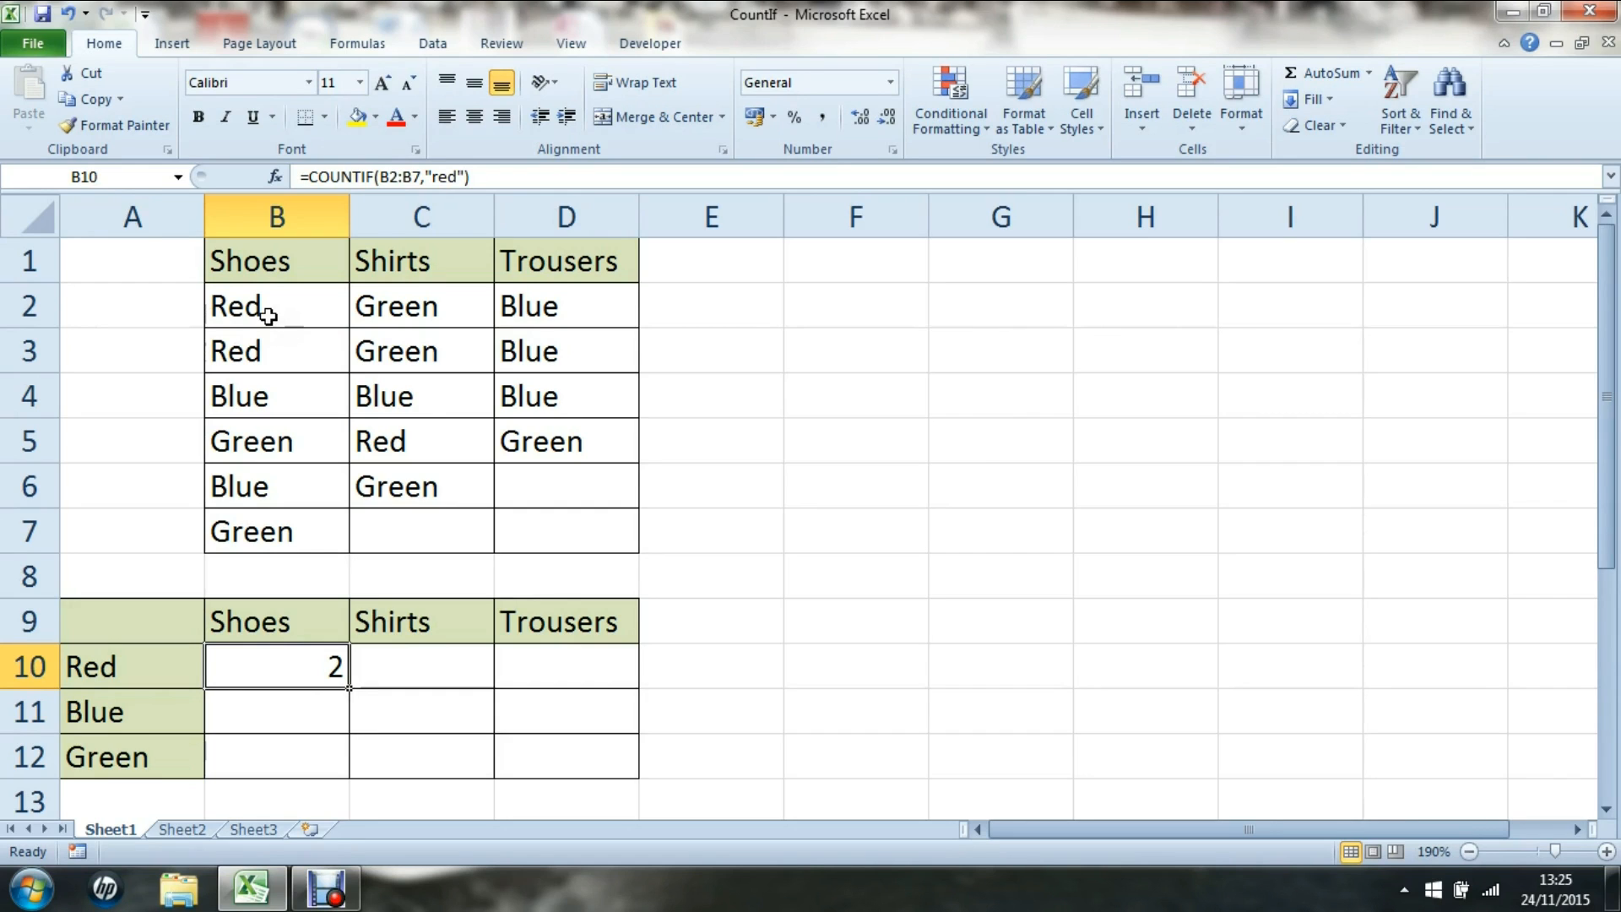
Step: Replace B10 with a =COUNTA(B2:B7) test returning 6, then clear it
key(Delete)
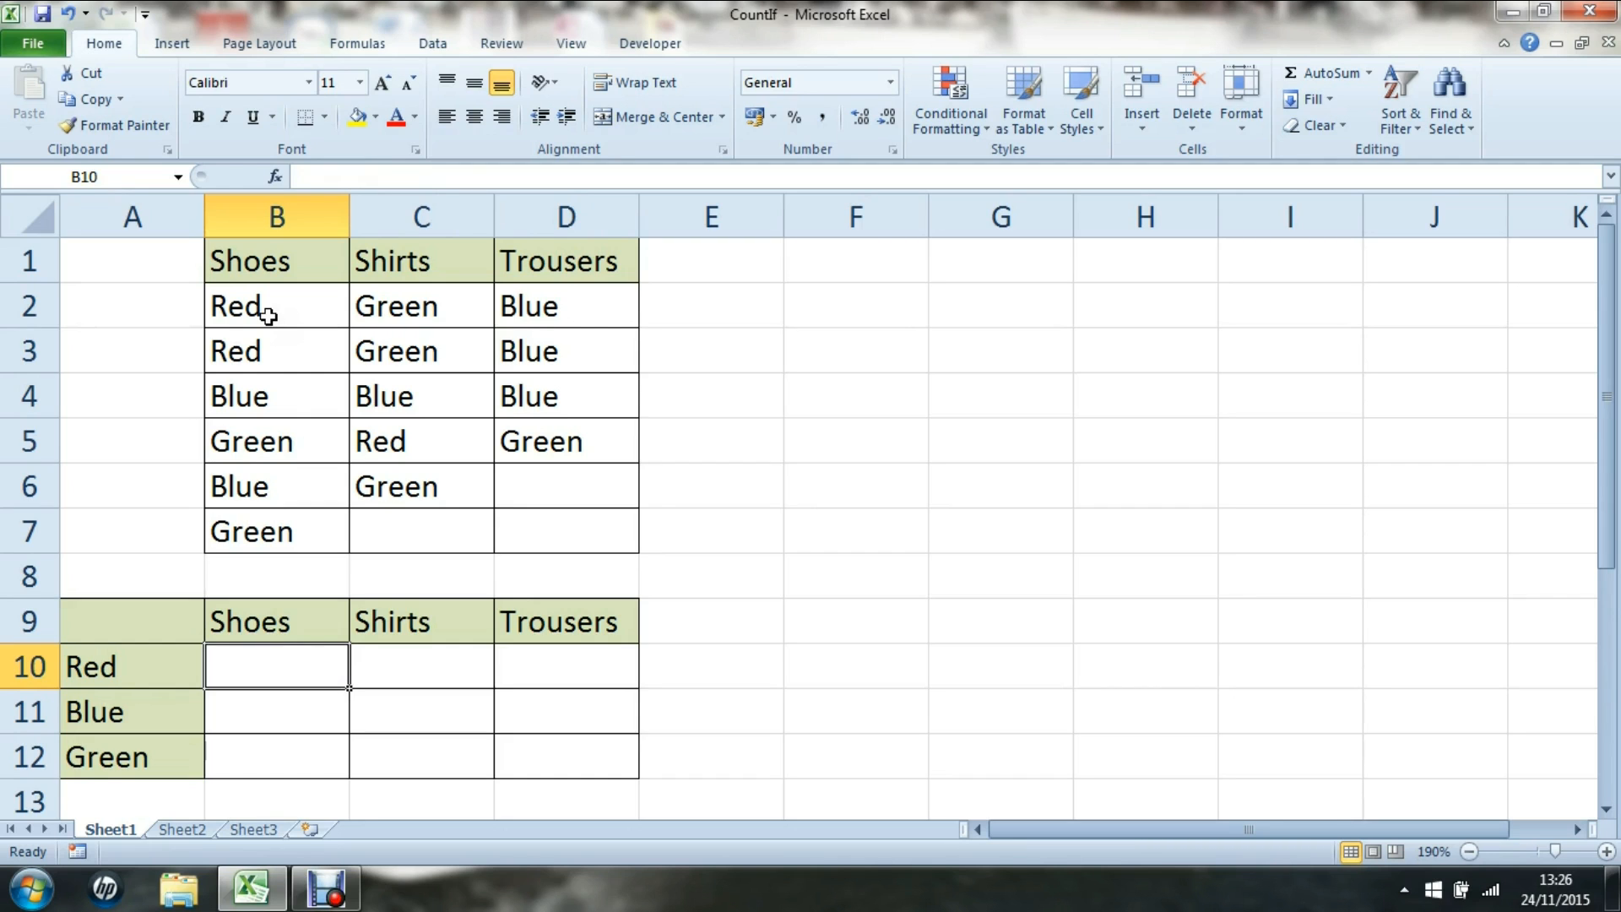
text(=count)
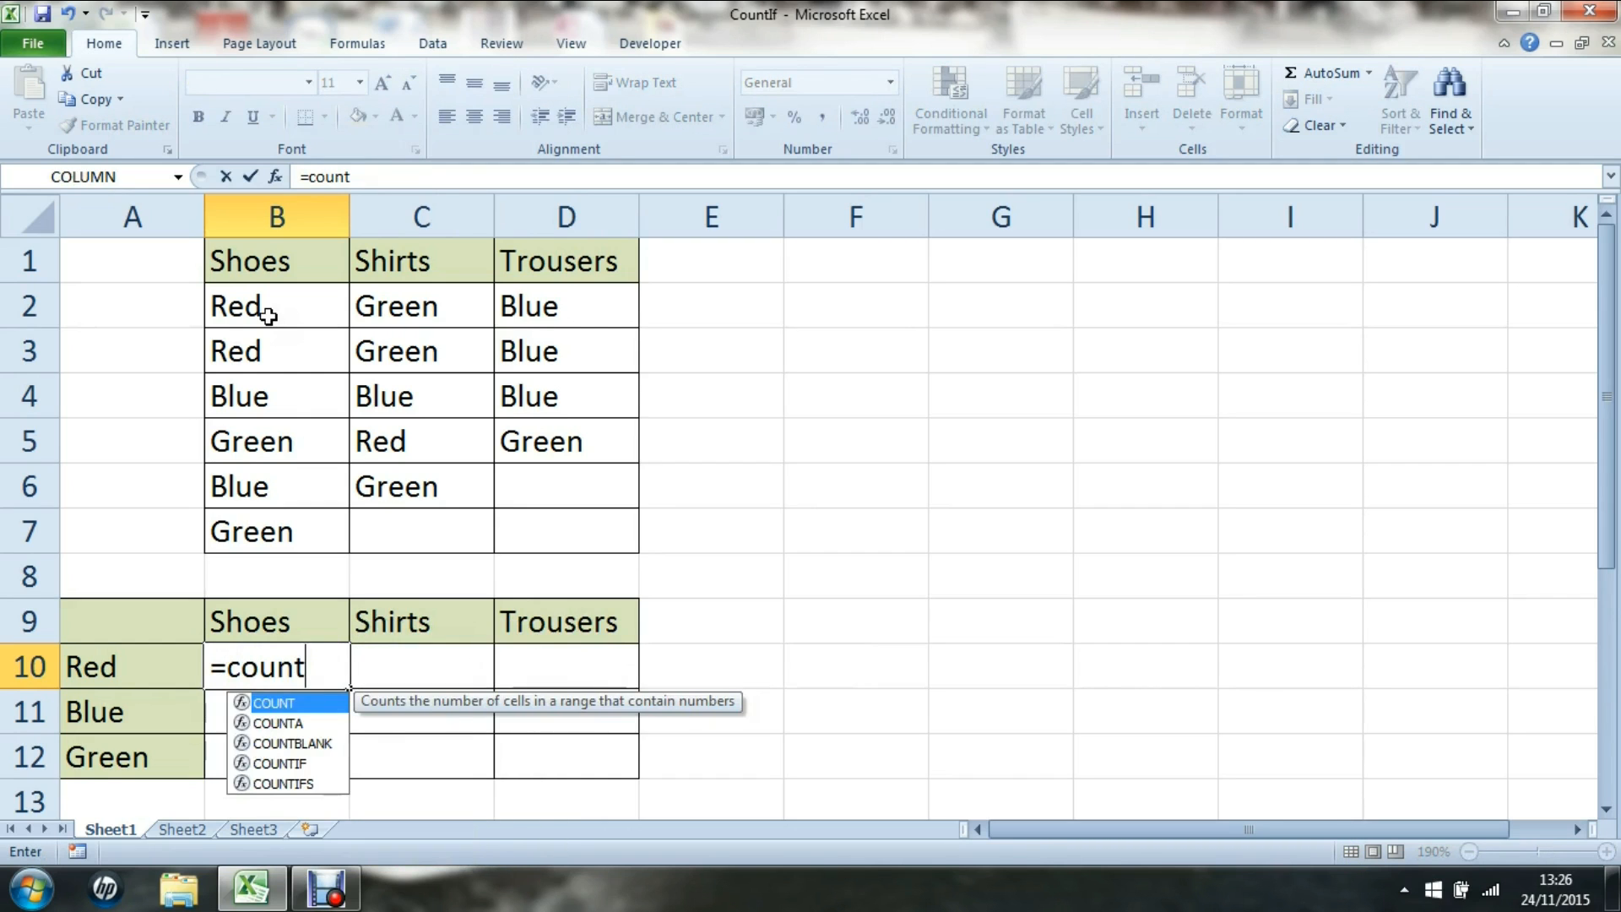
text(a)
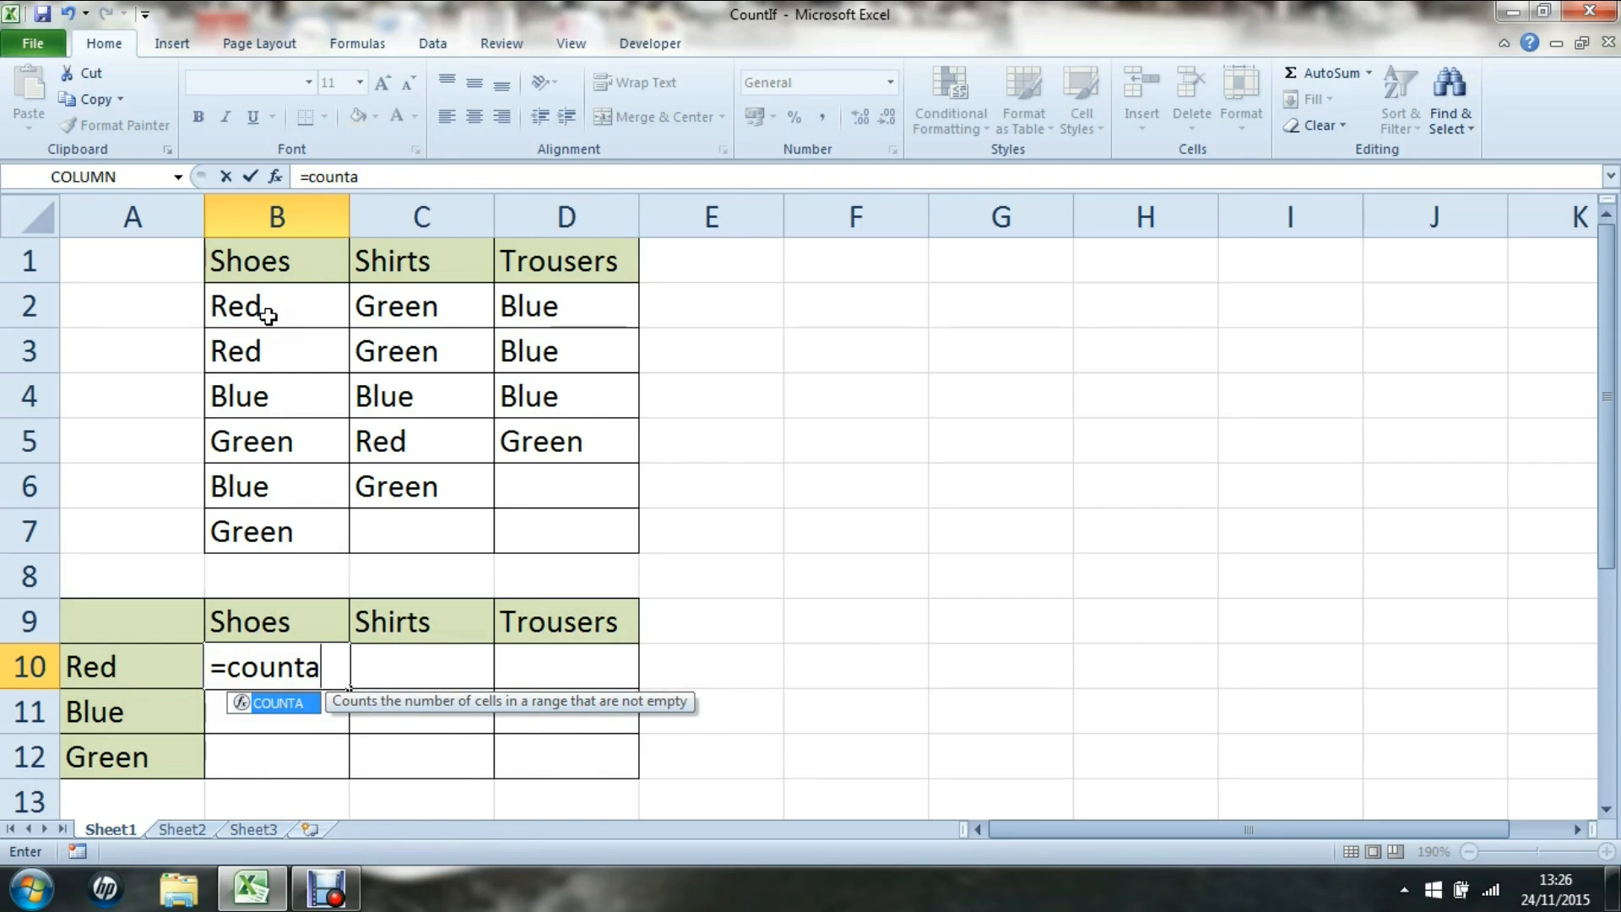
text(()
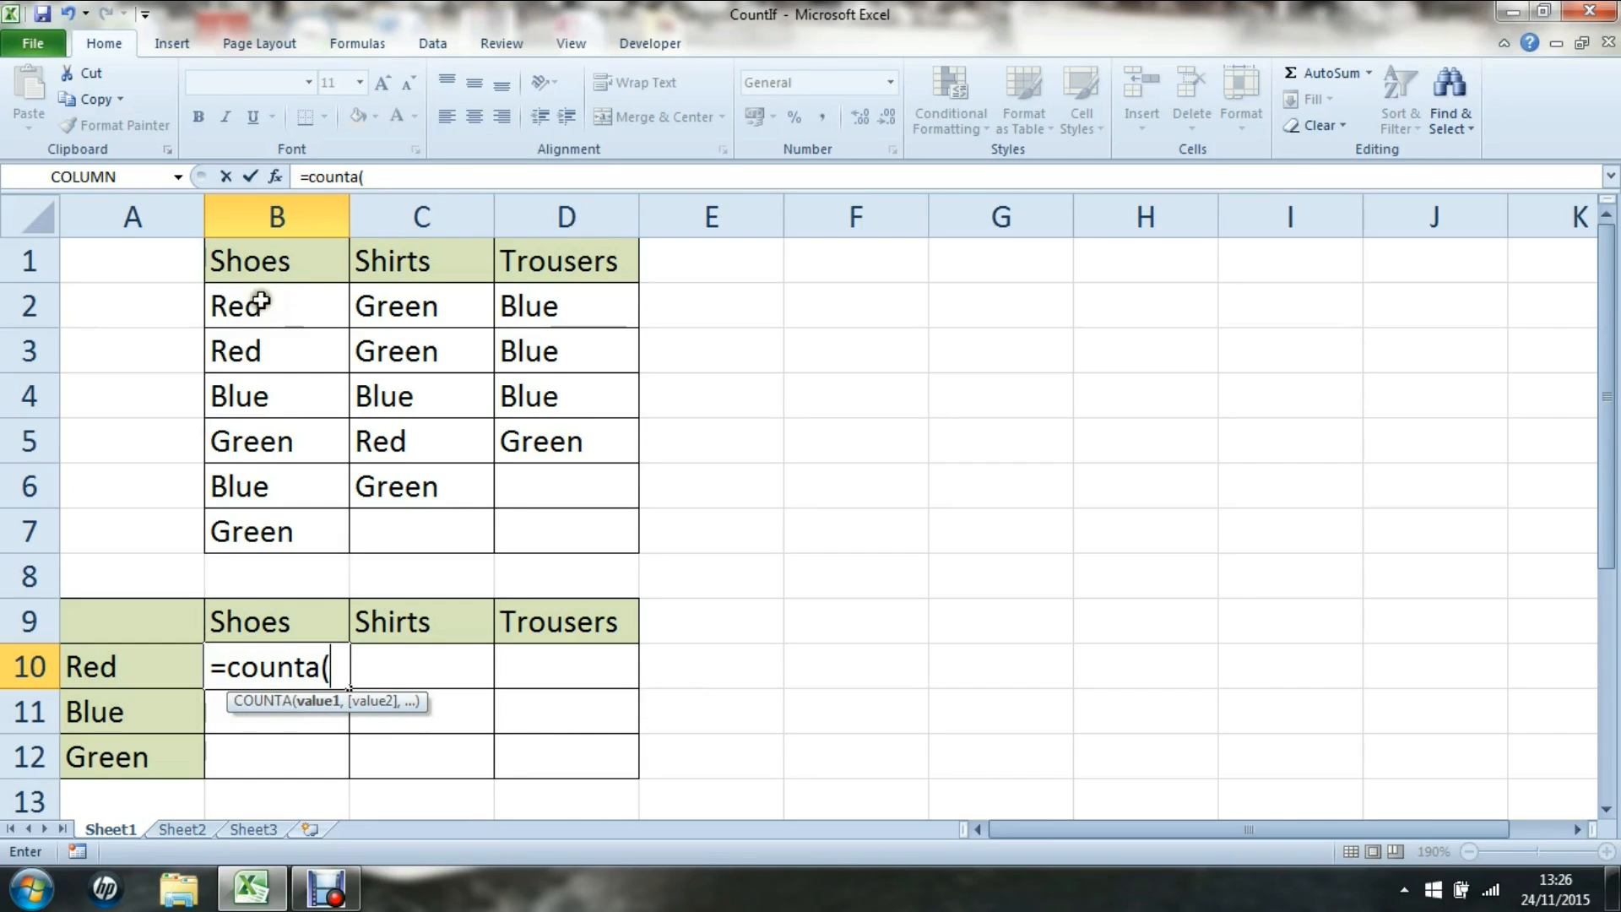
click(276, 305)
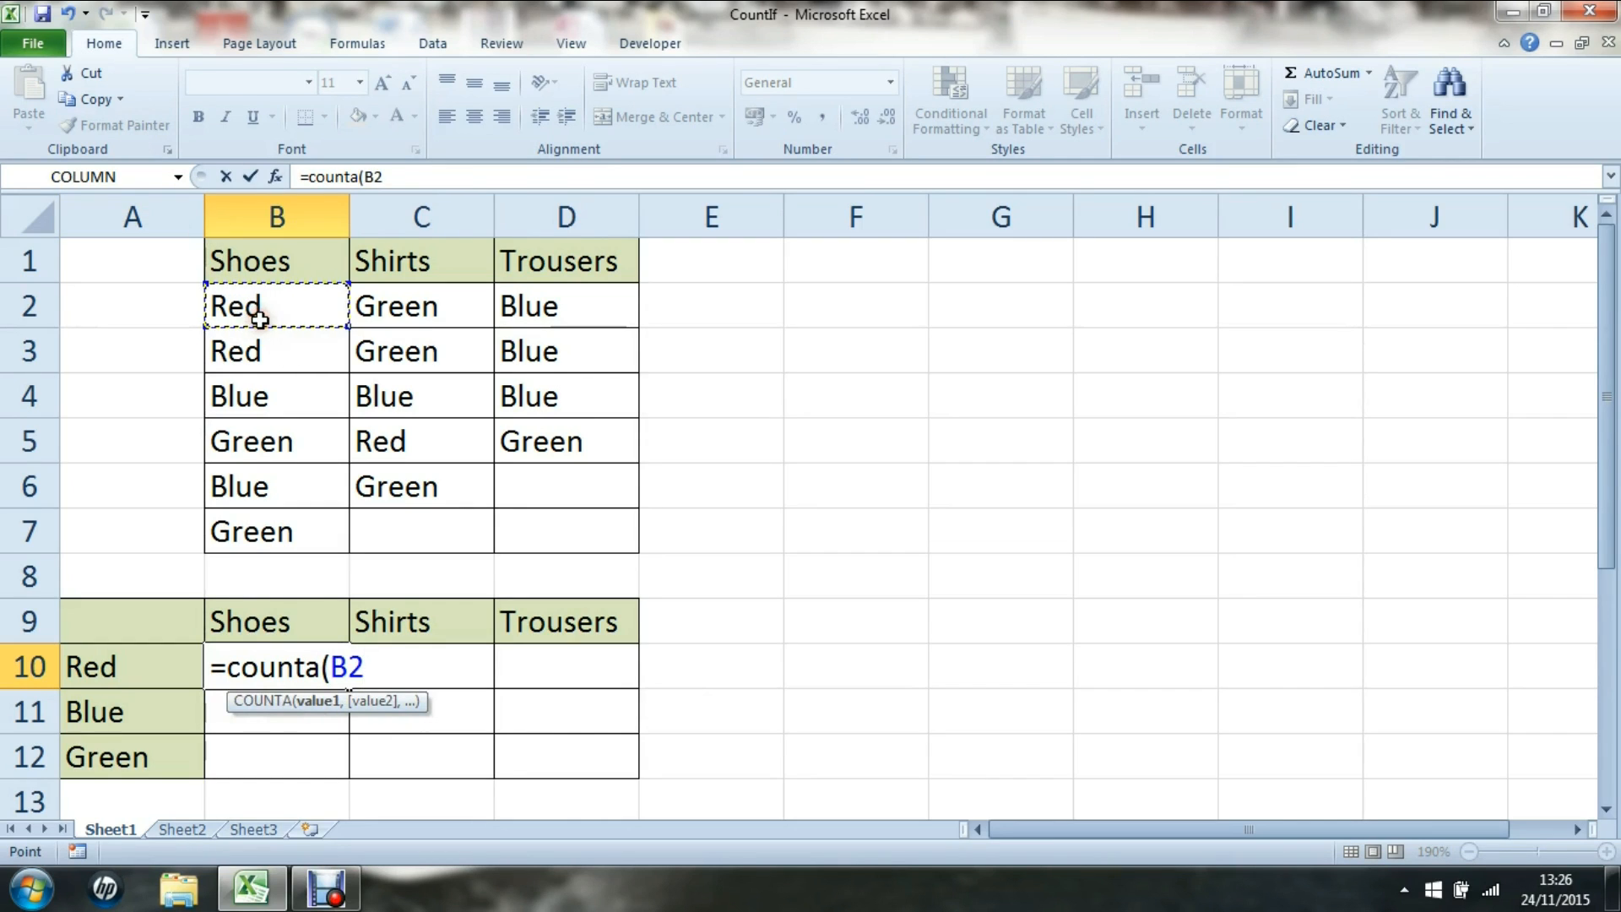
drag(275, 306, 275, 530)
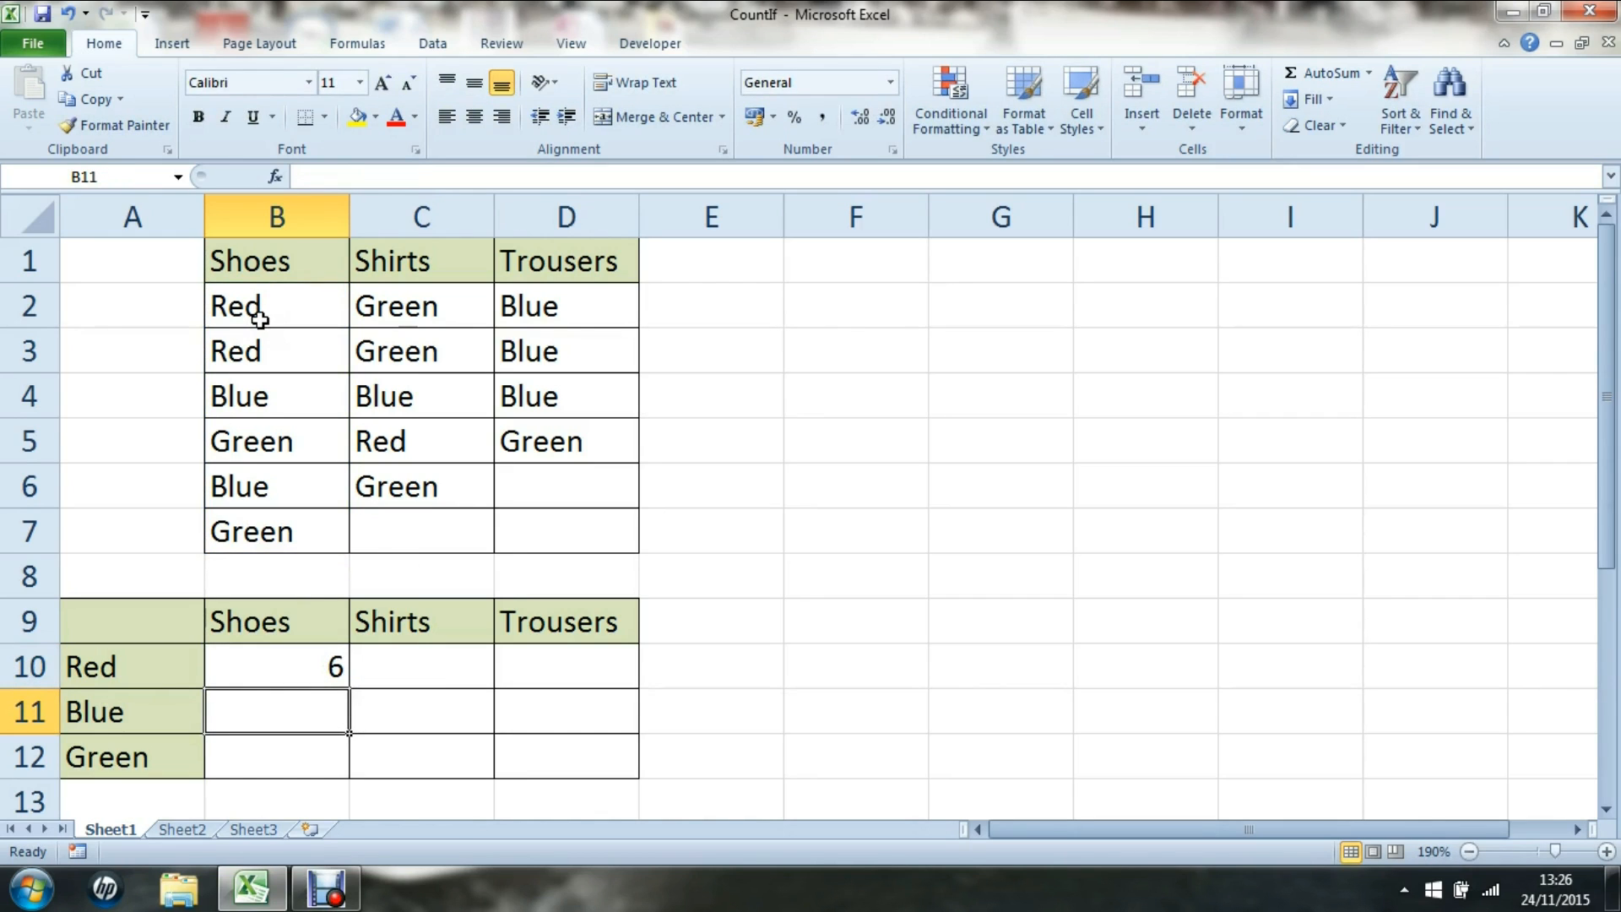
click(275, 665)
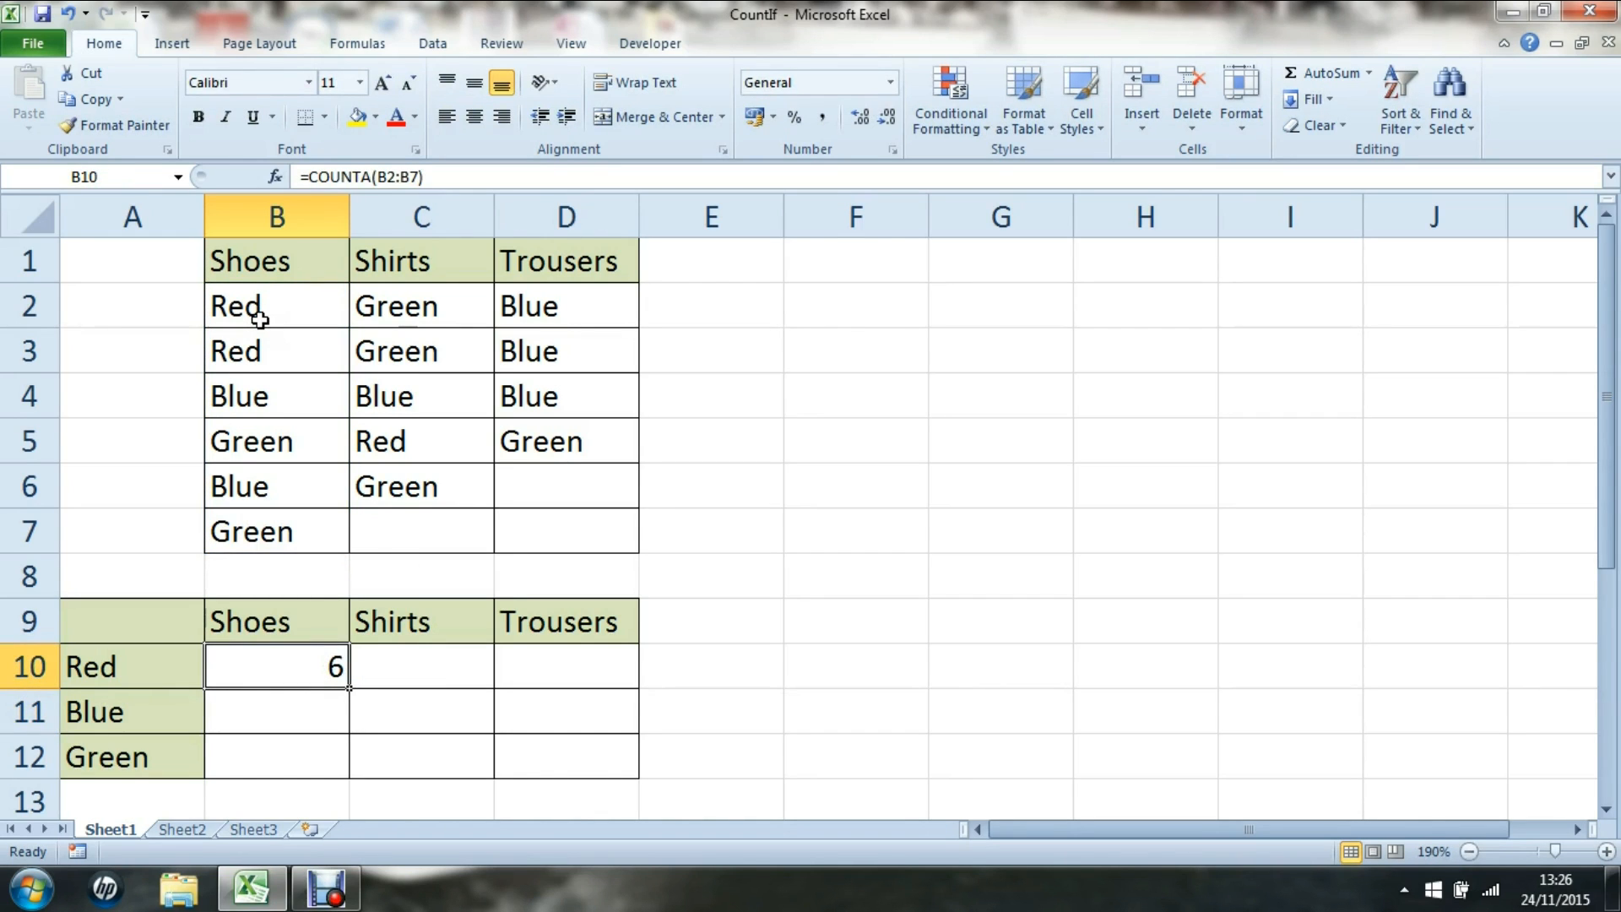
key(Delete)
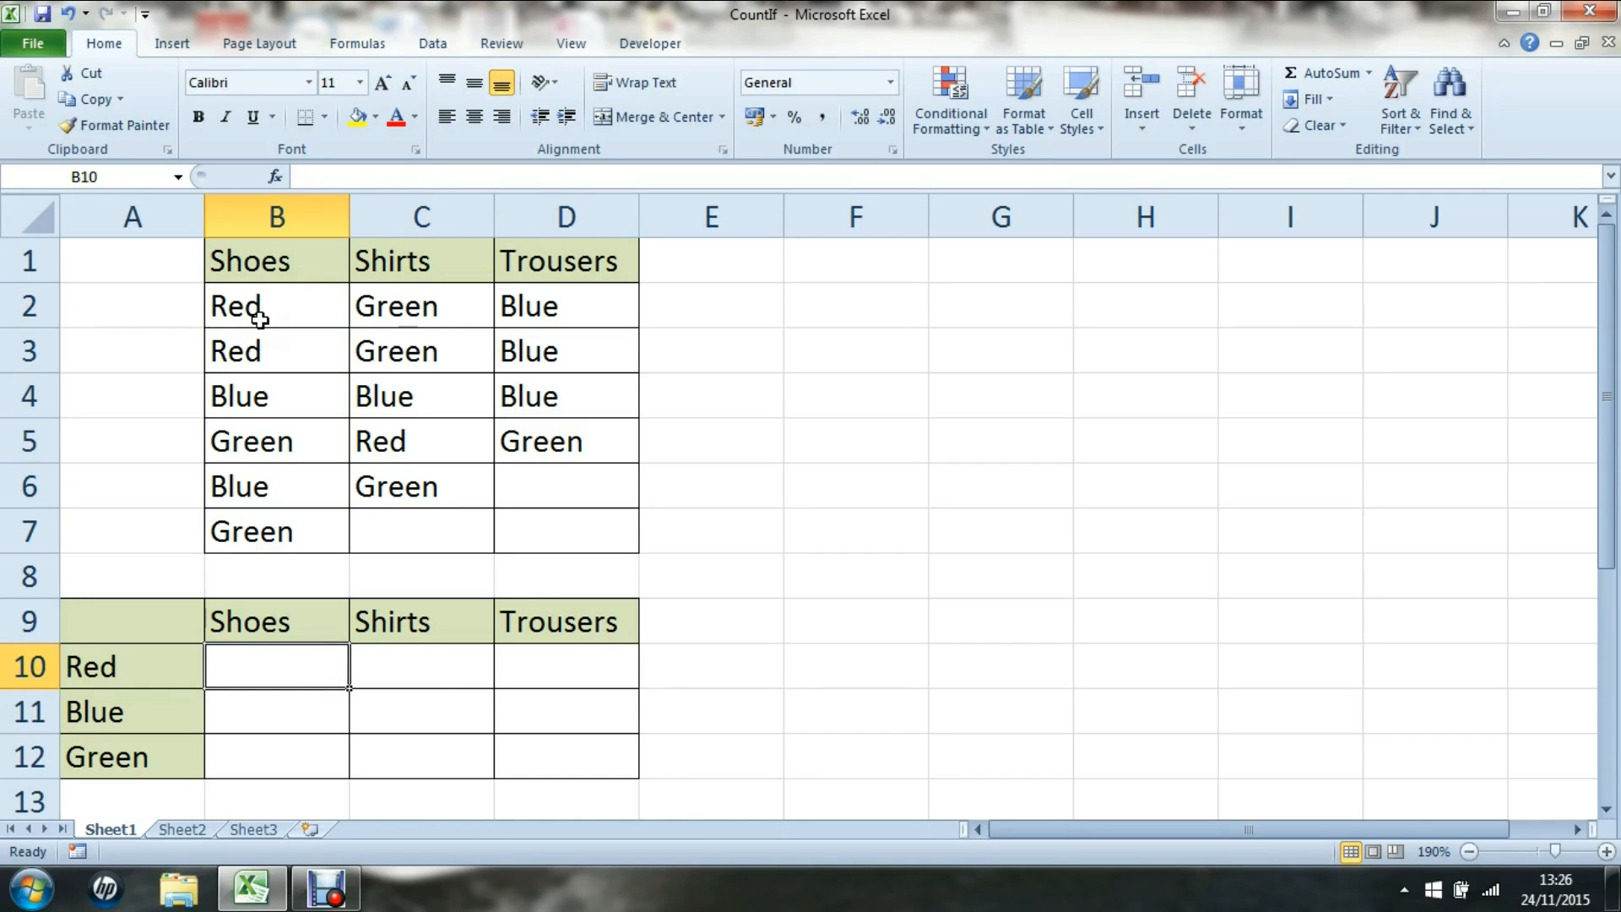
Step: Put =COUNTIF(B2:B7,"red")/COUNTA(B2:B7) in B10 for 0.333333, and reopen it for editing
text(=)
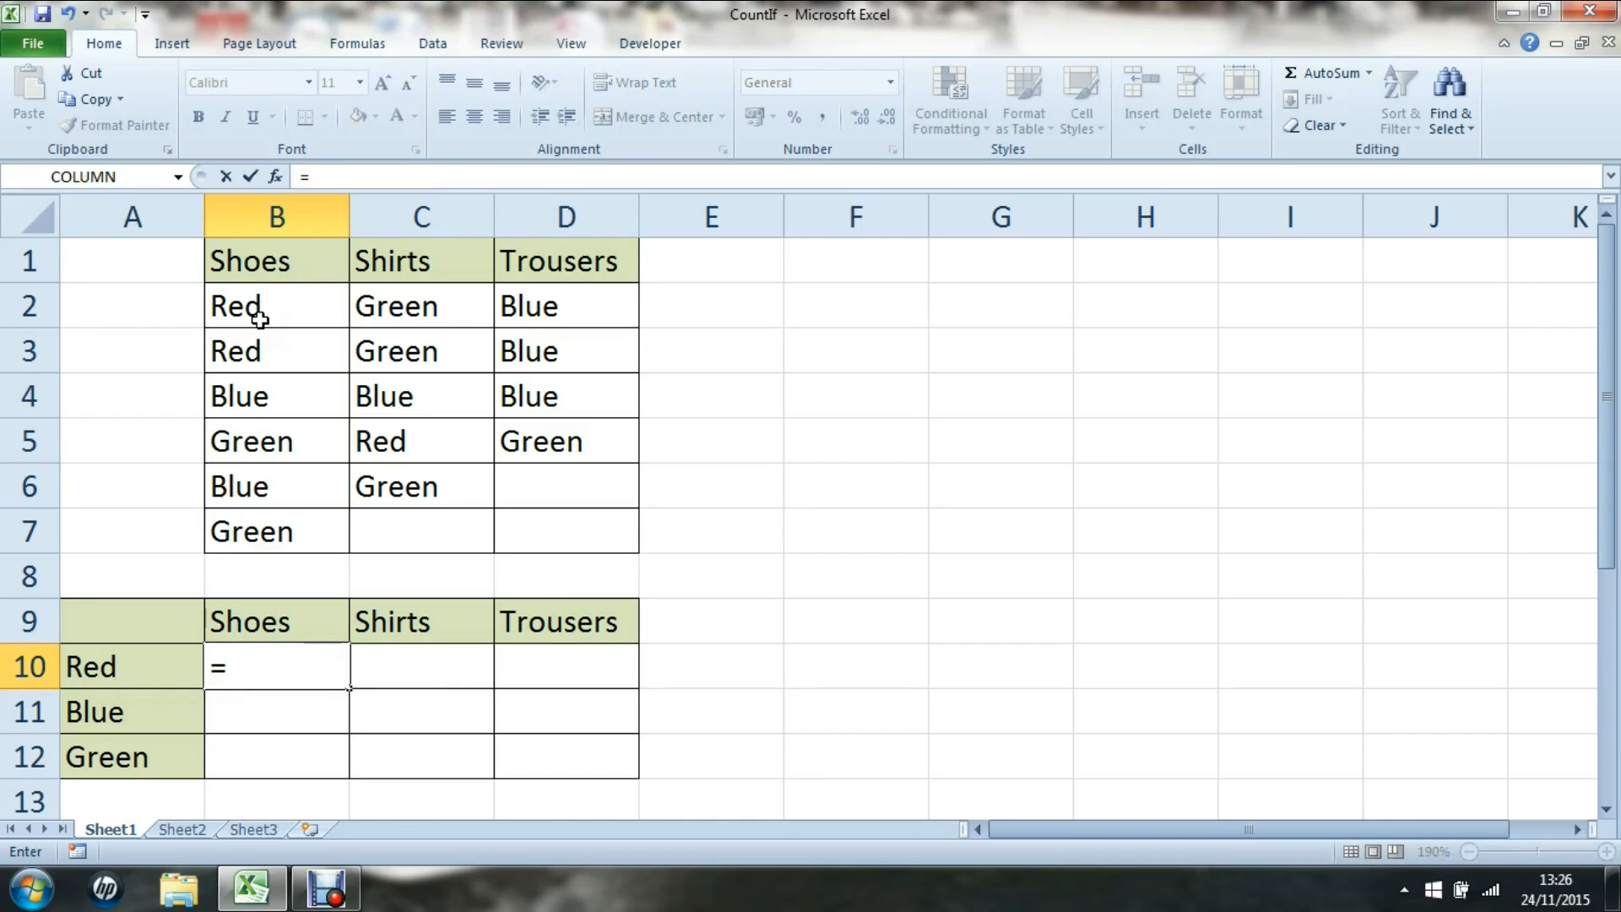
text(countif)
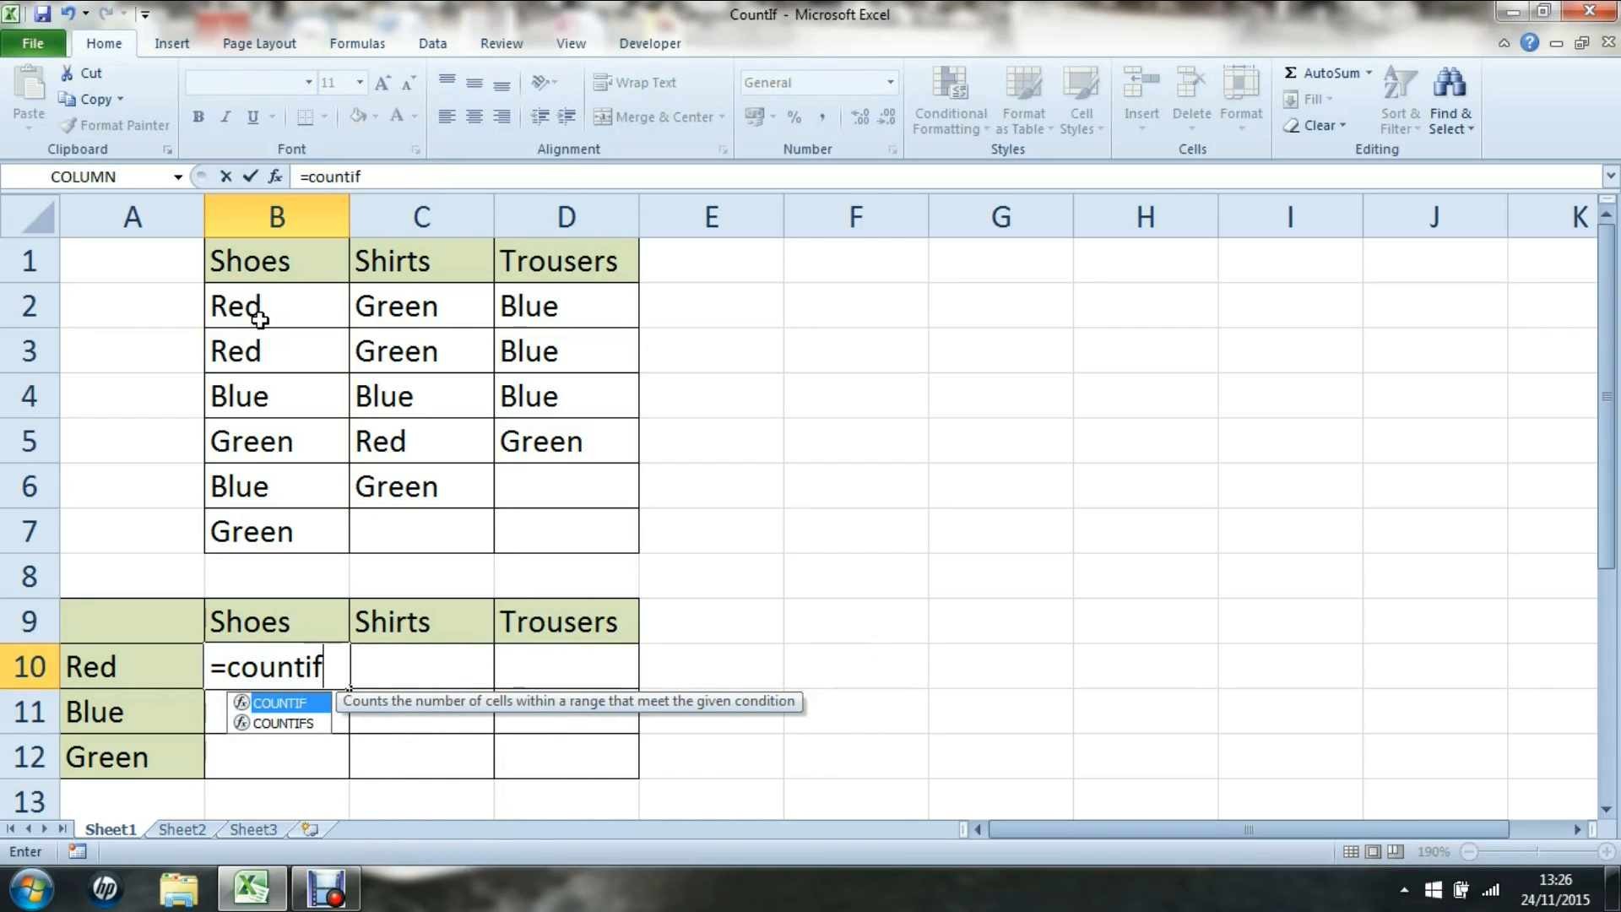
text(()
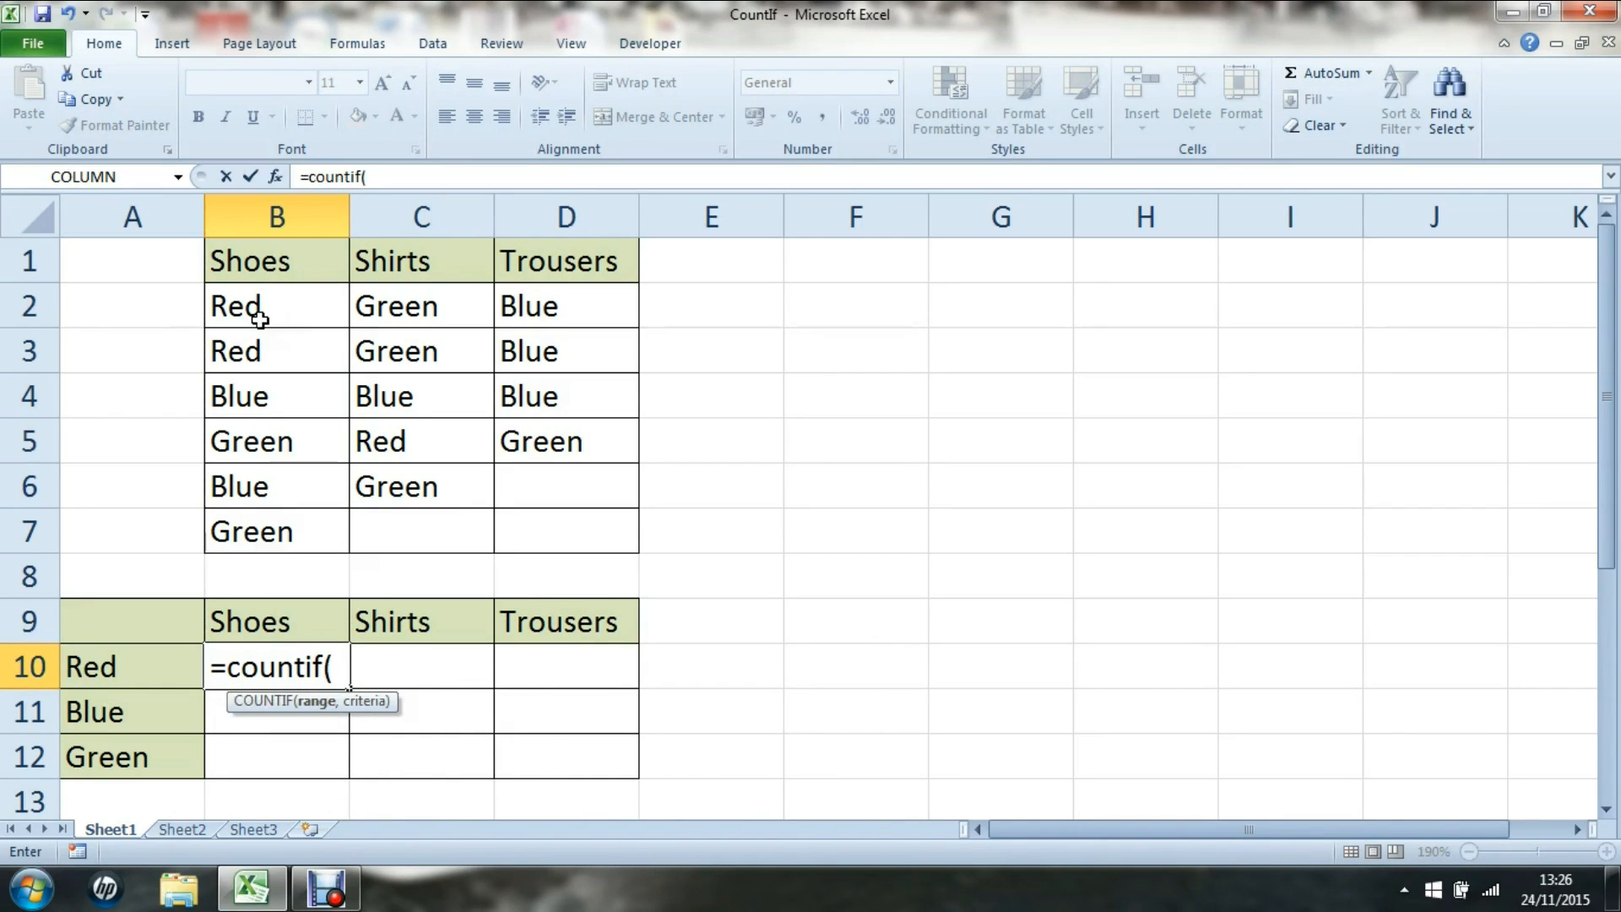
click(275, 305)
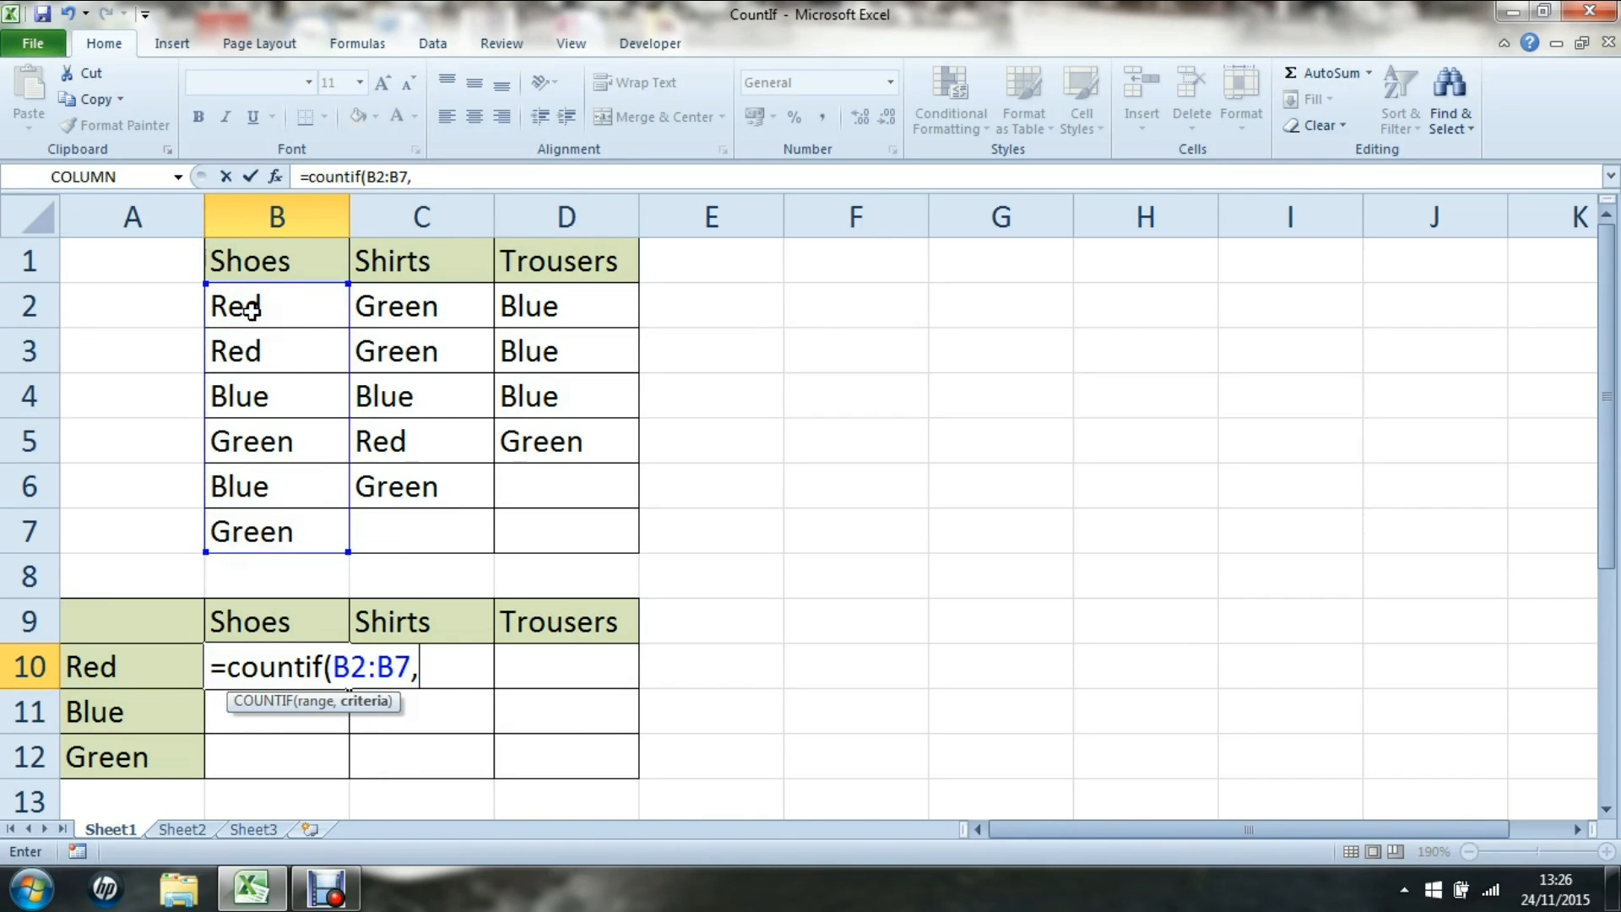
text("red")
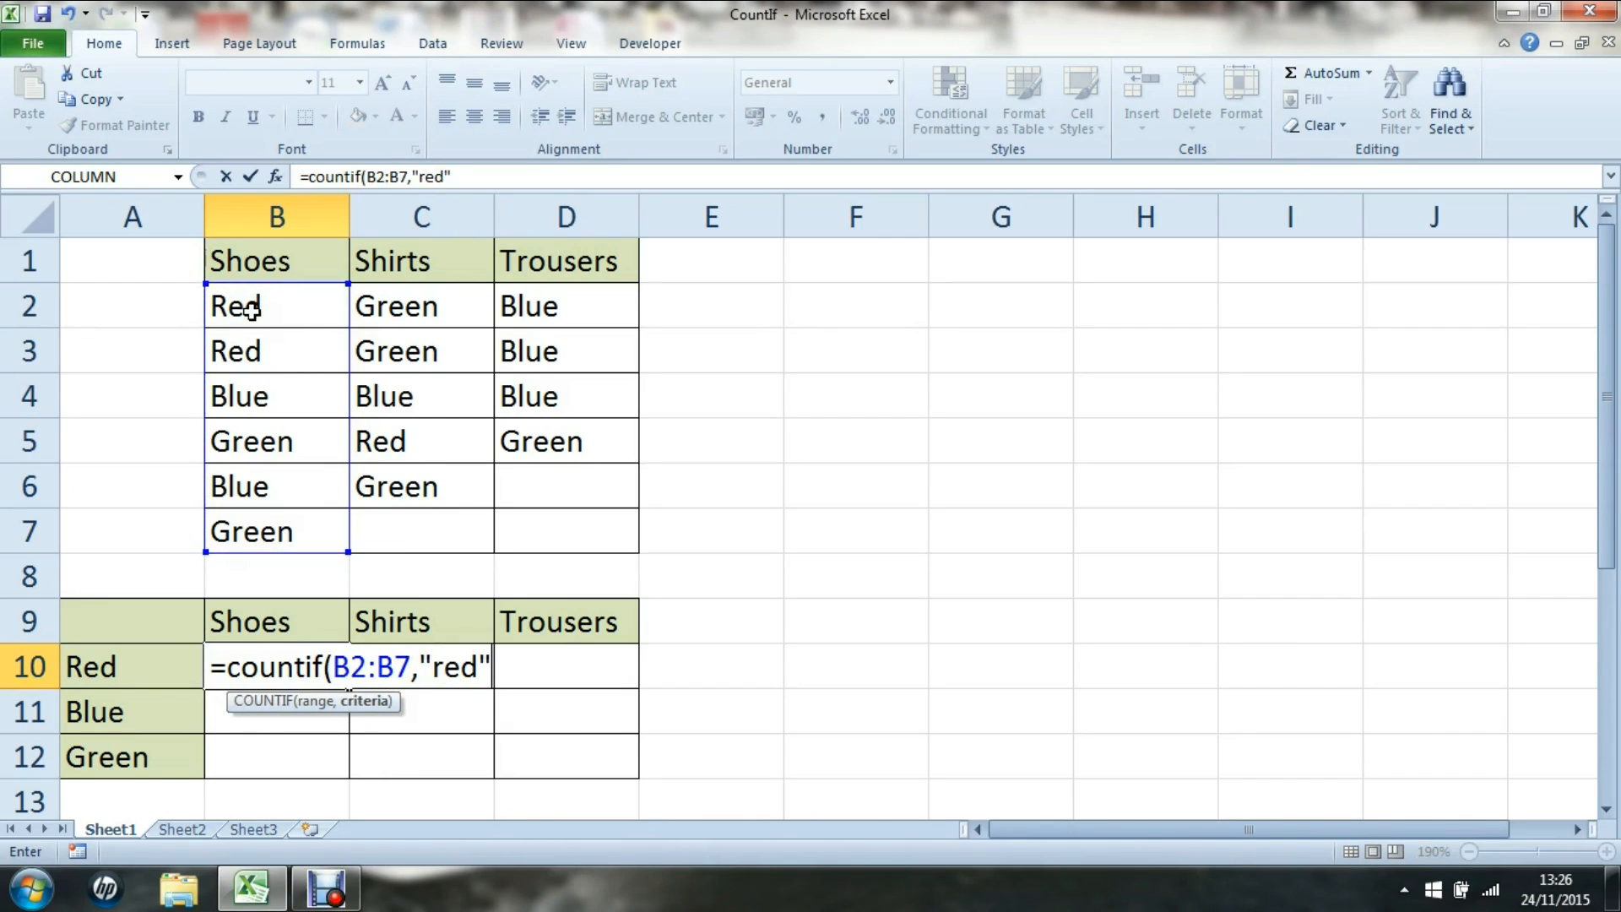
text())
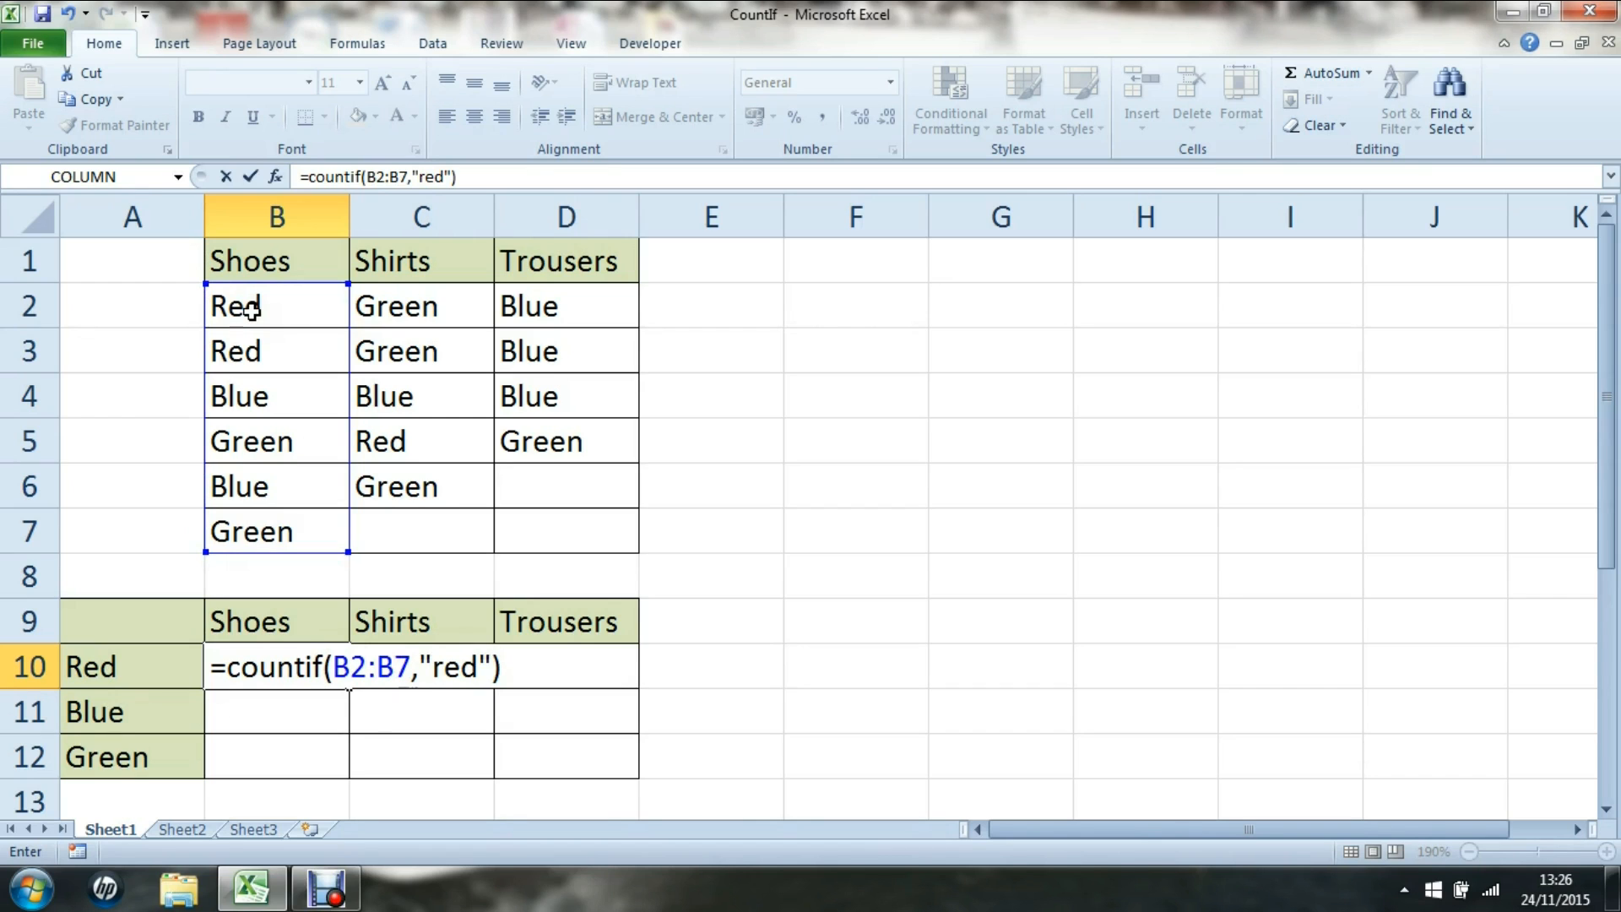
text(/)
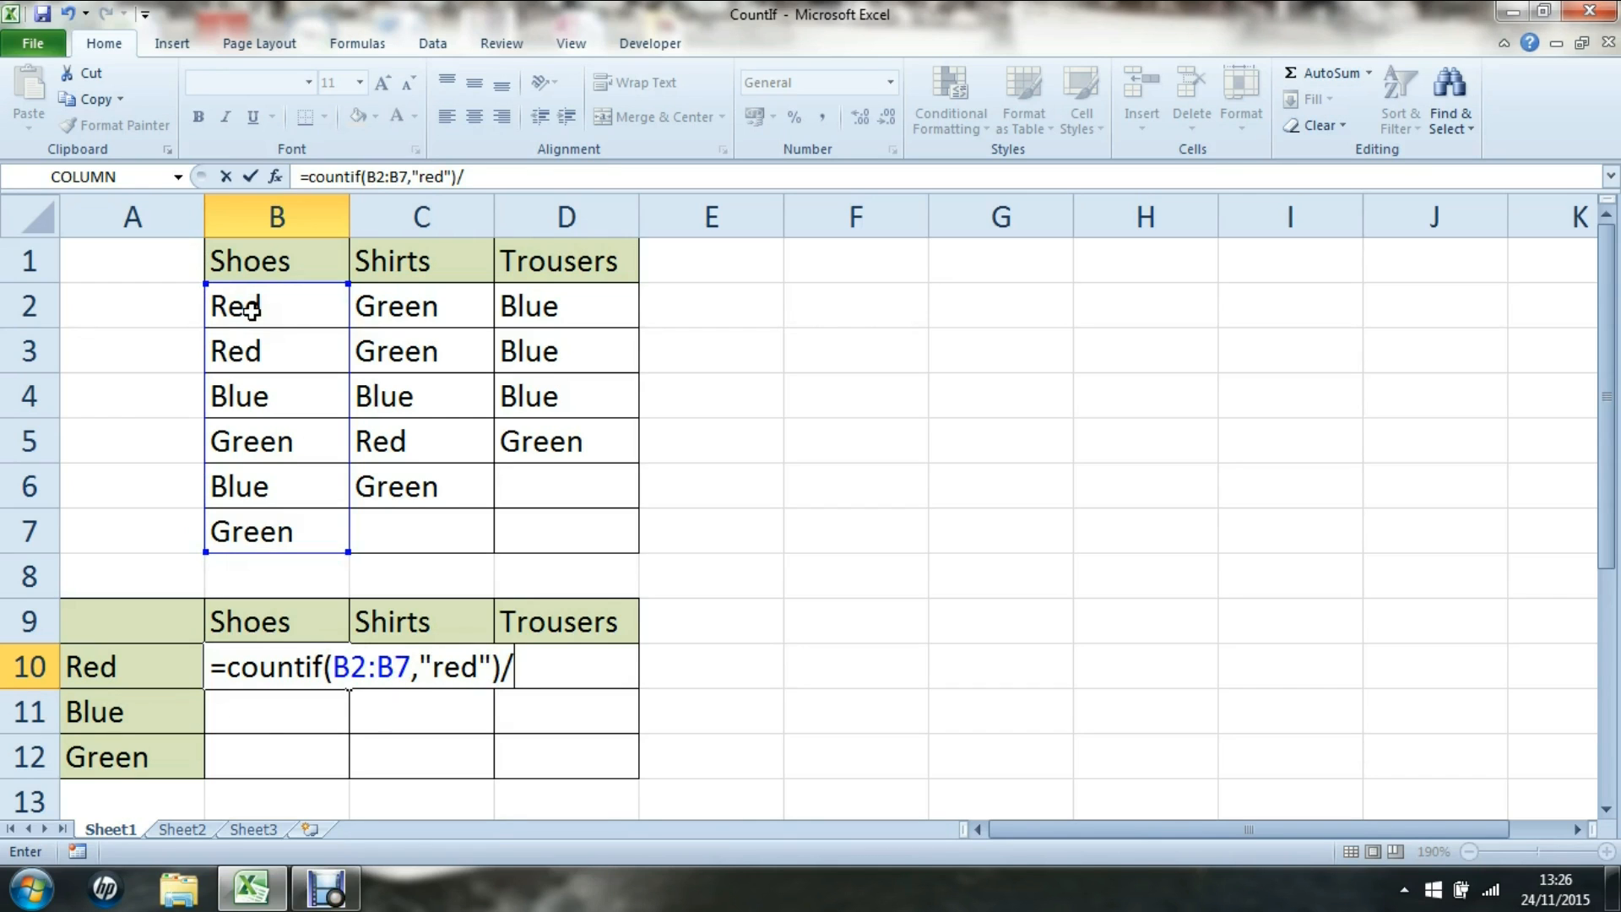
text(counta)
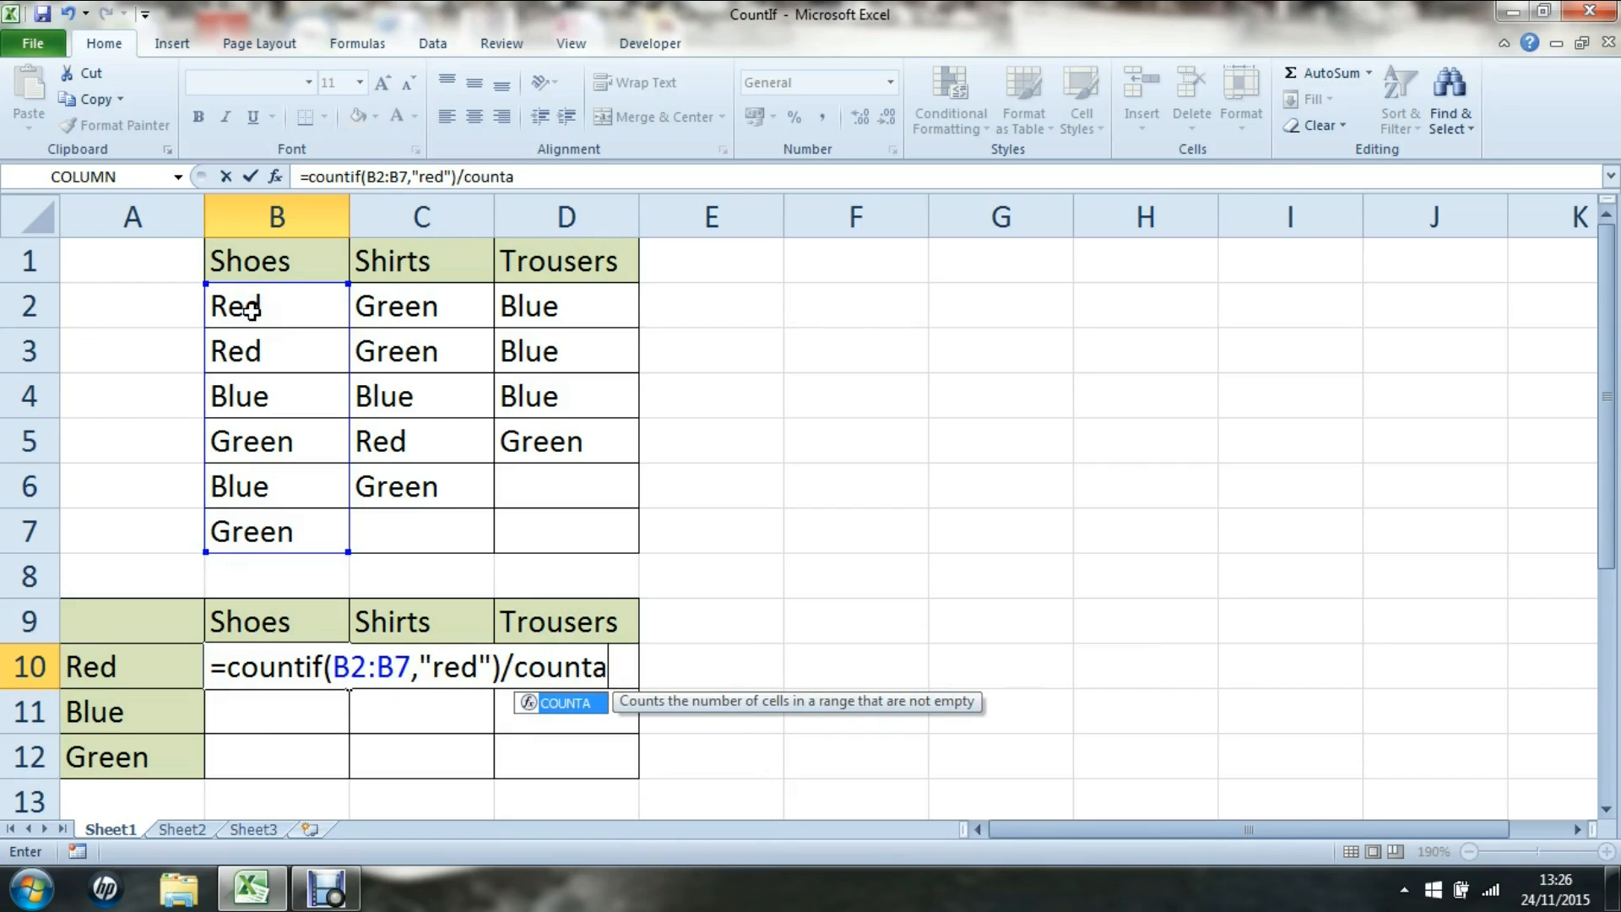
text(()
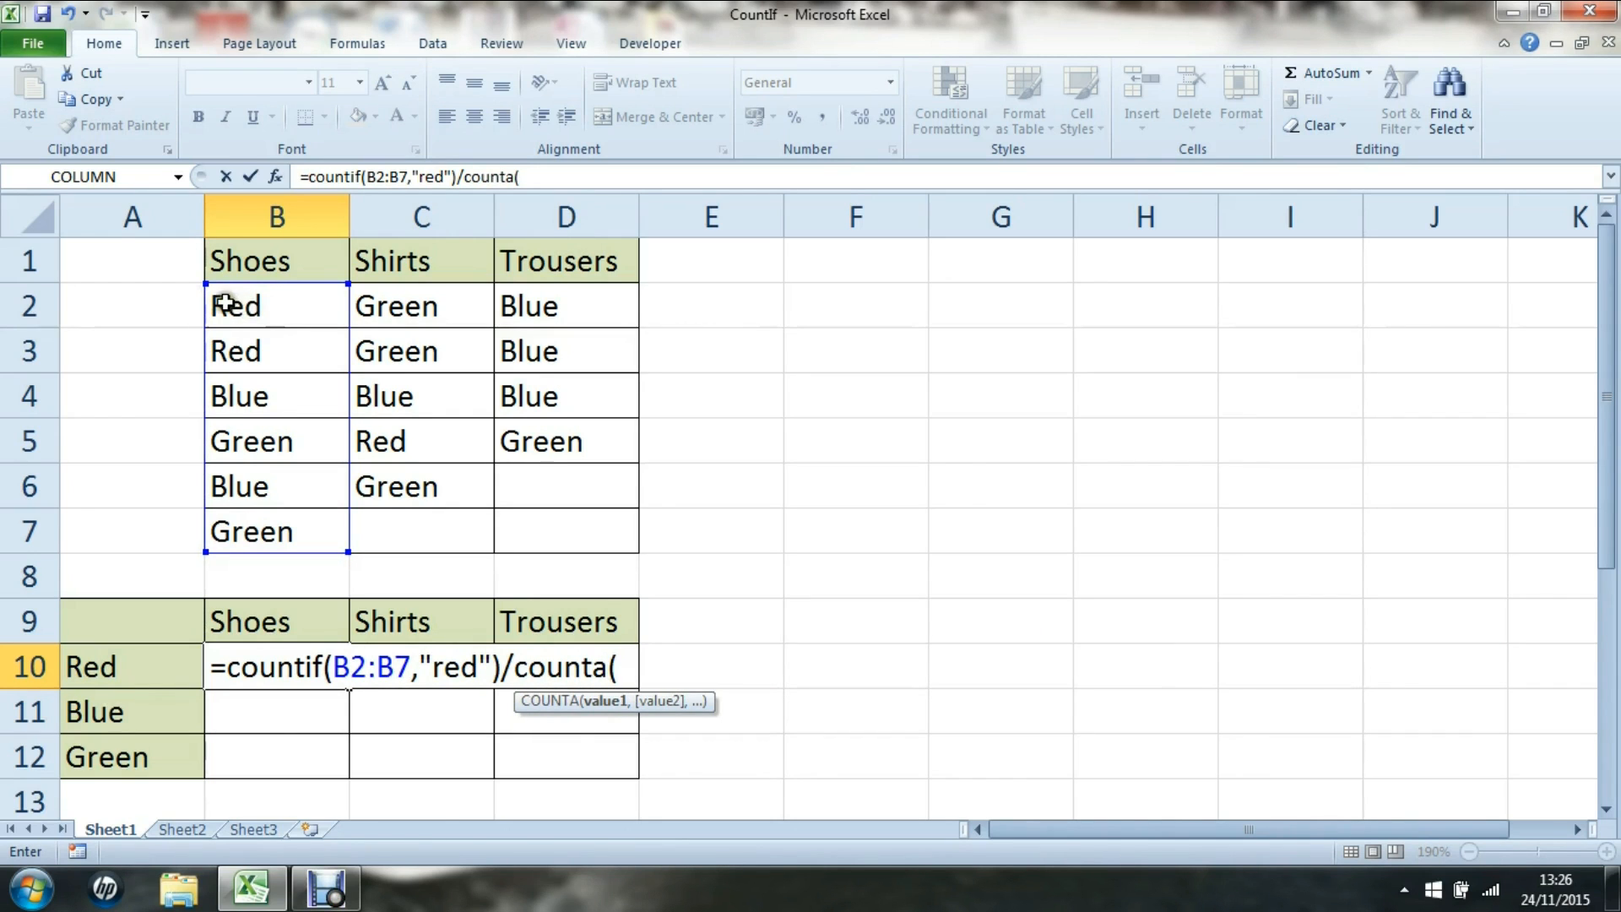
drag(276, 305, 276, 530)
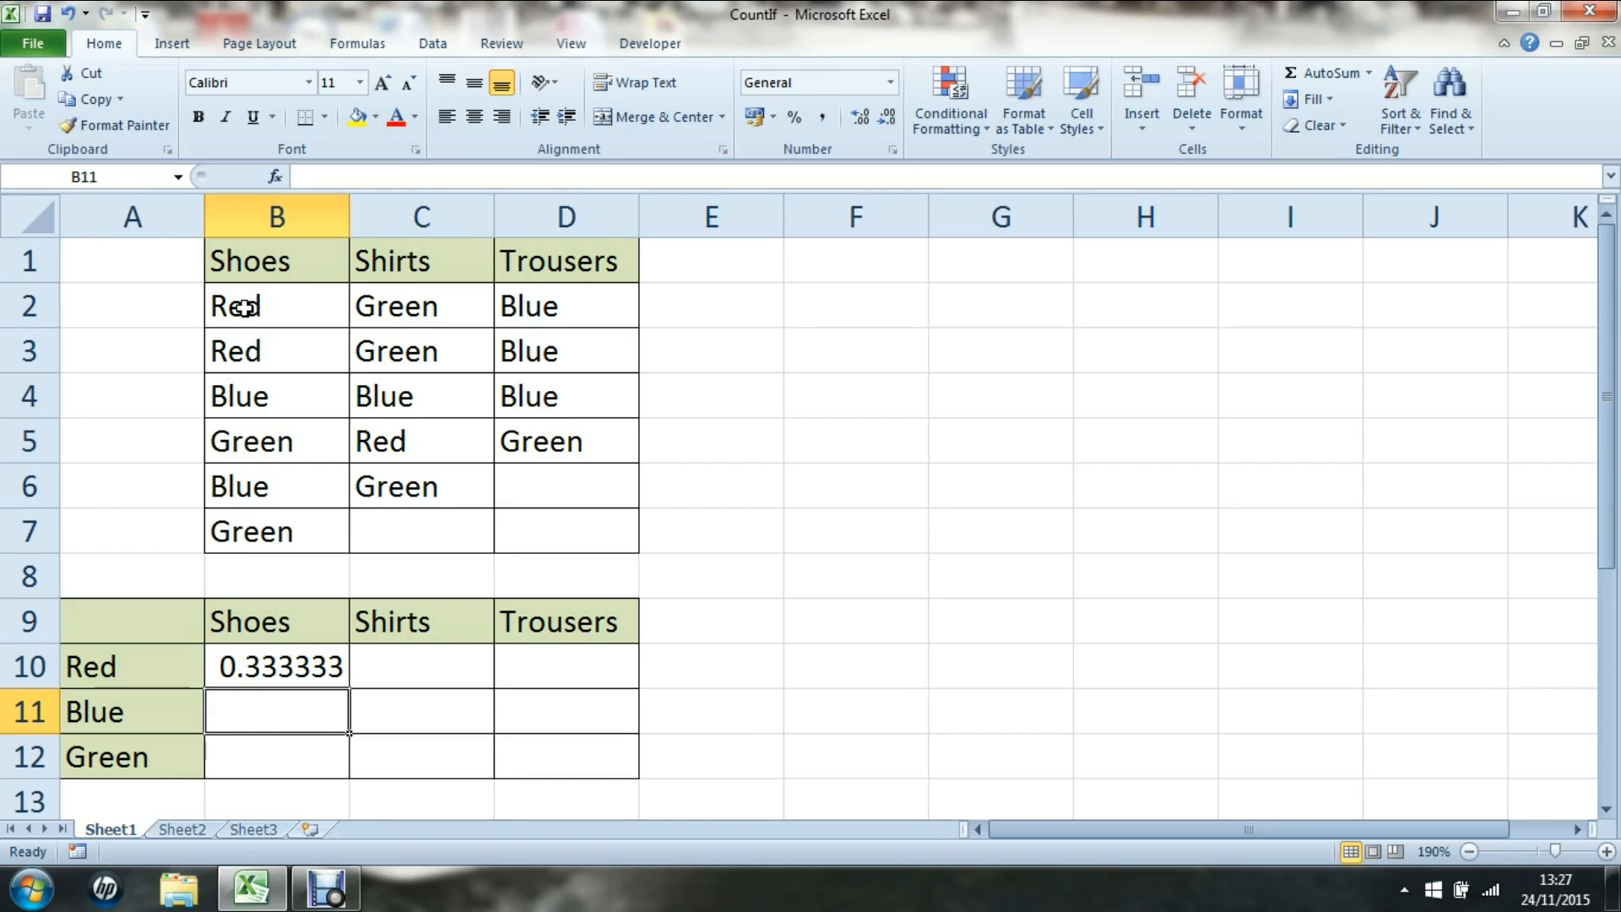
click(276, 666)
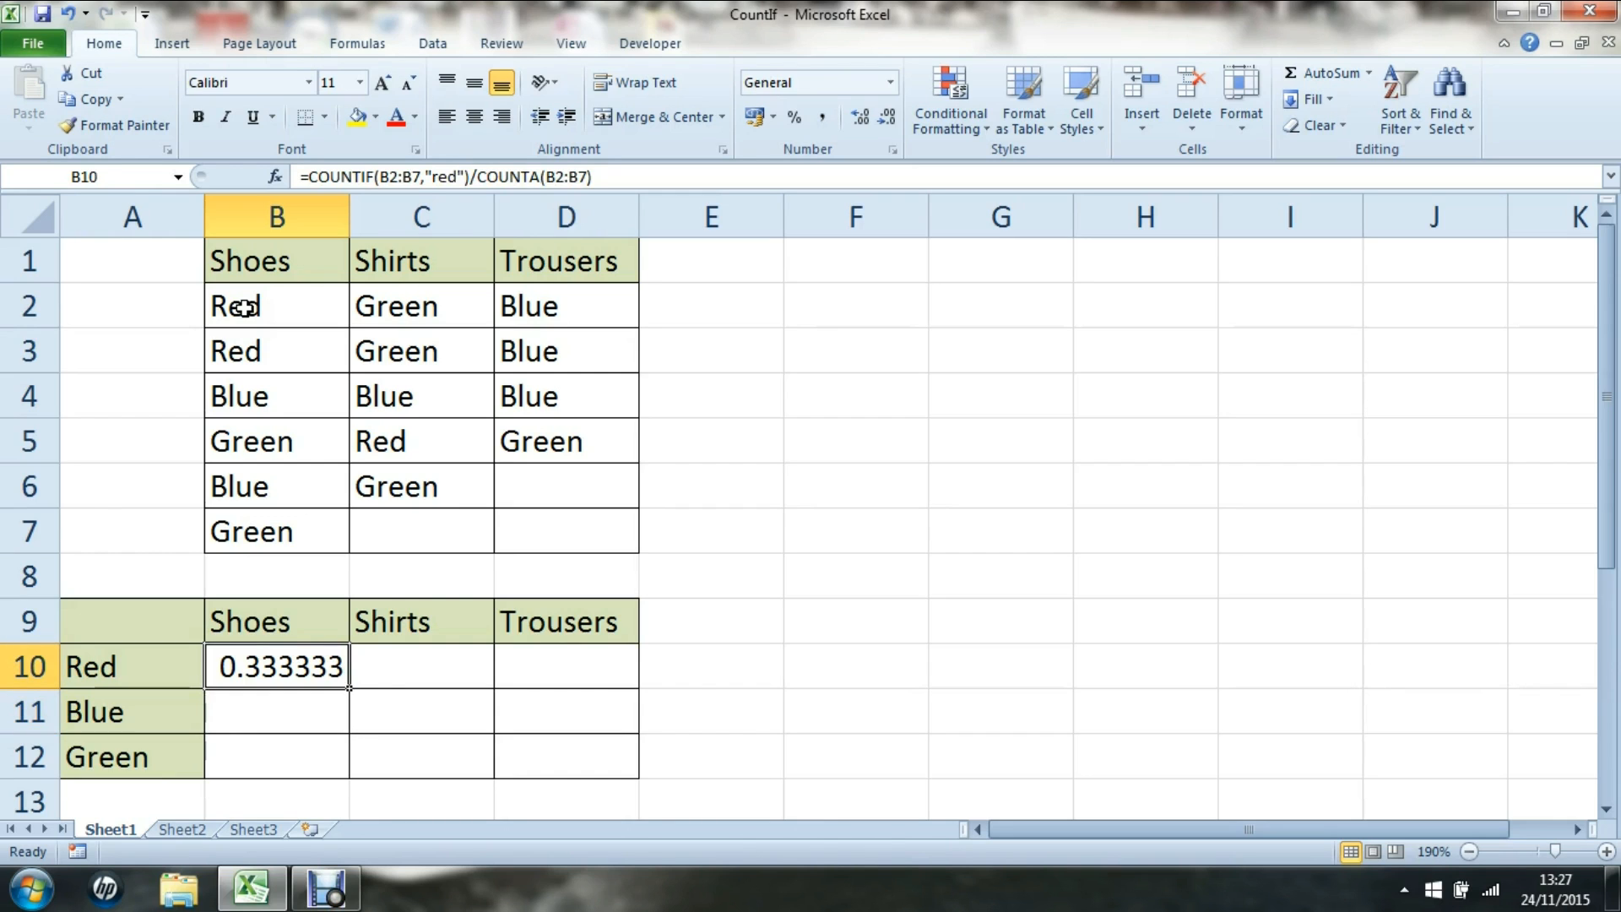
double_click(276, 666)
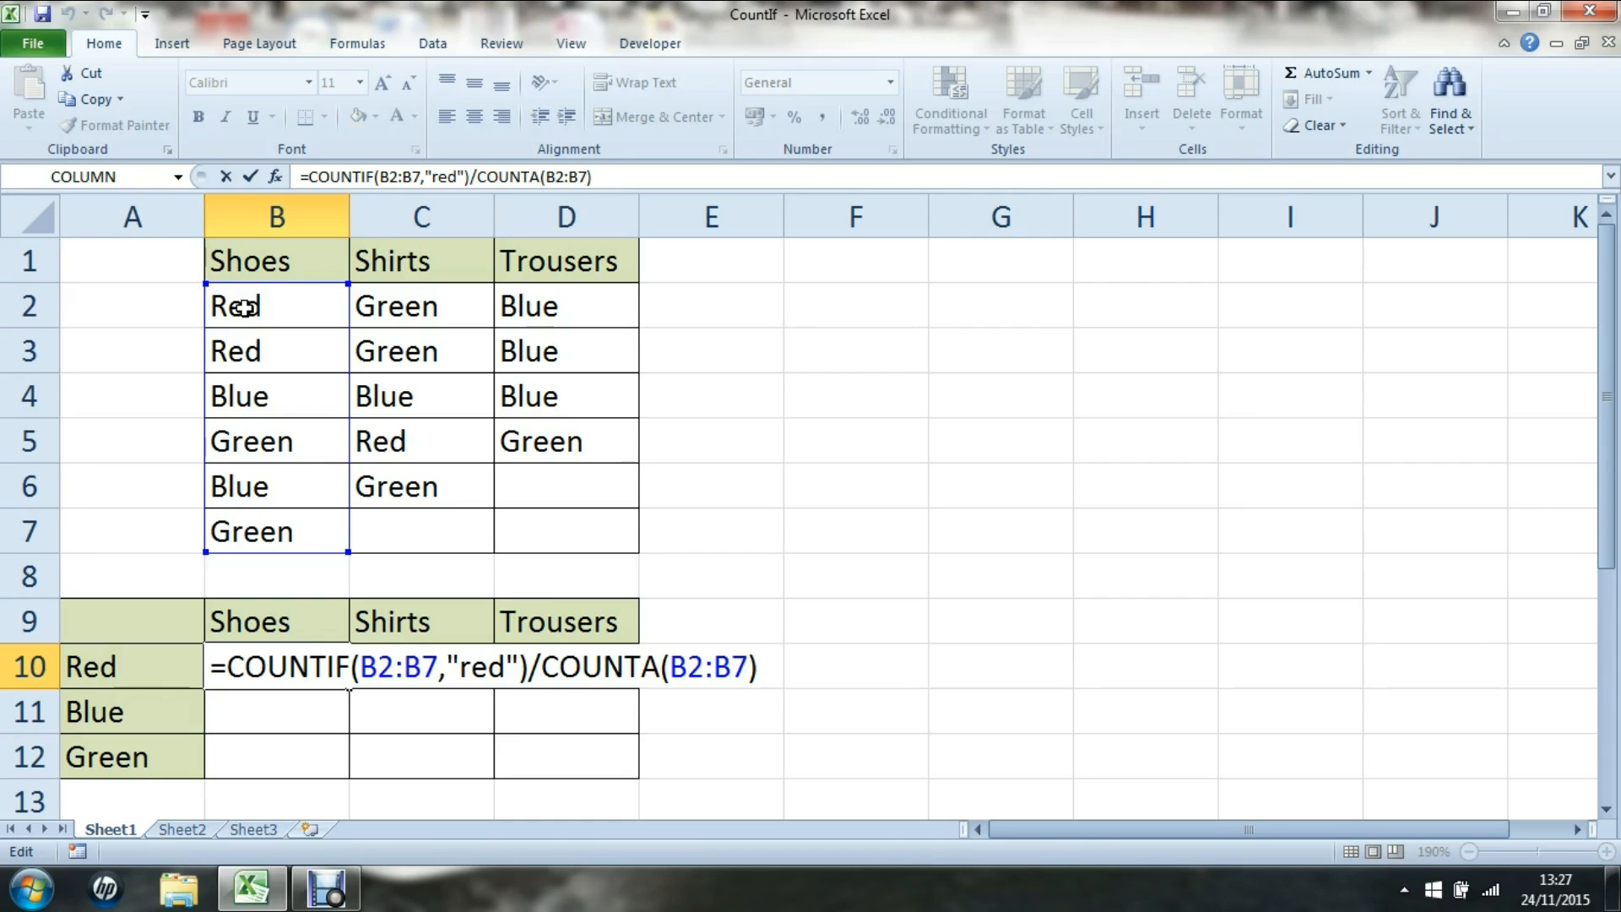
mouse_move(289, 517)
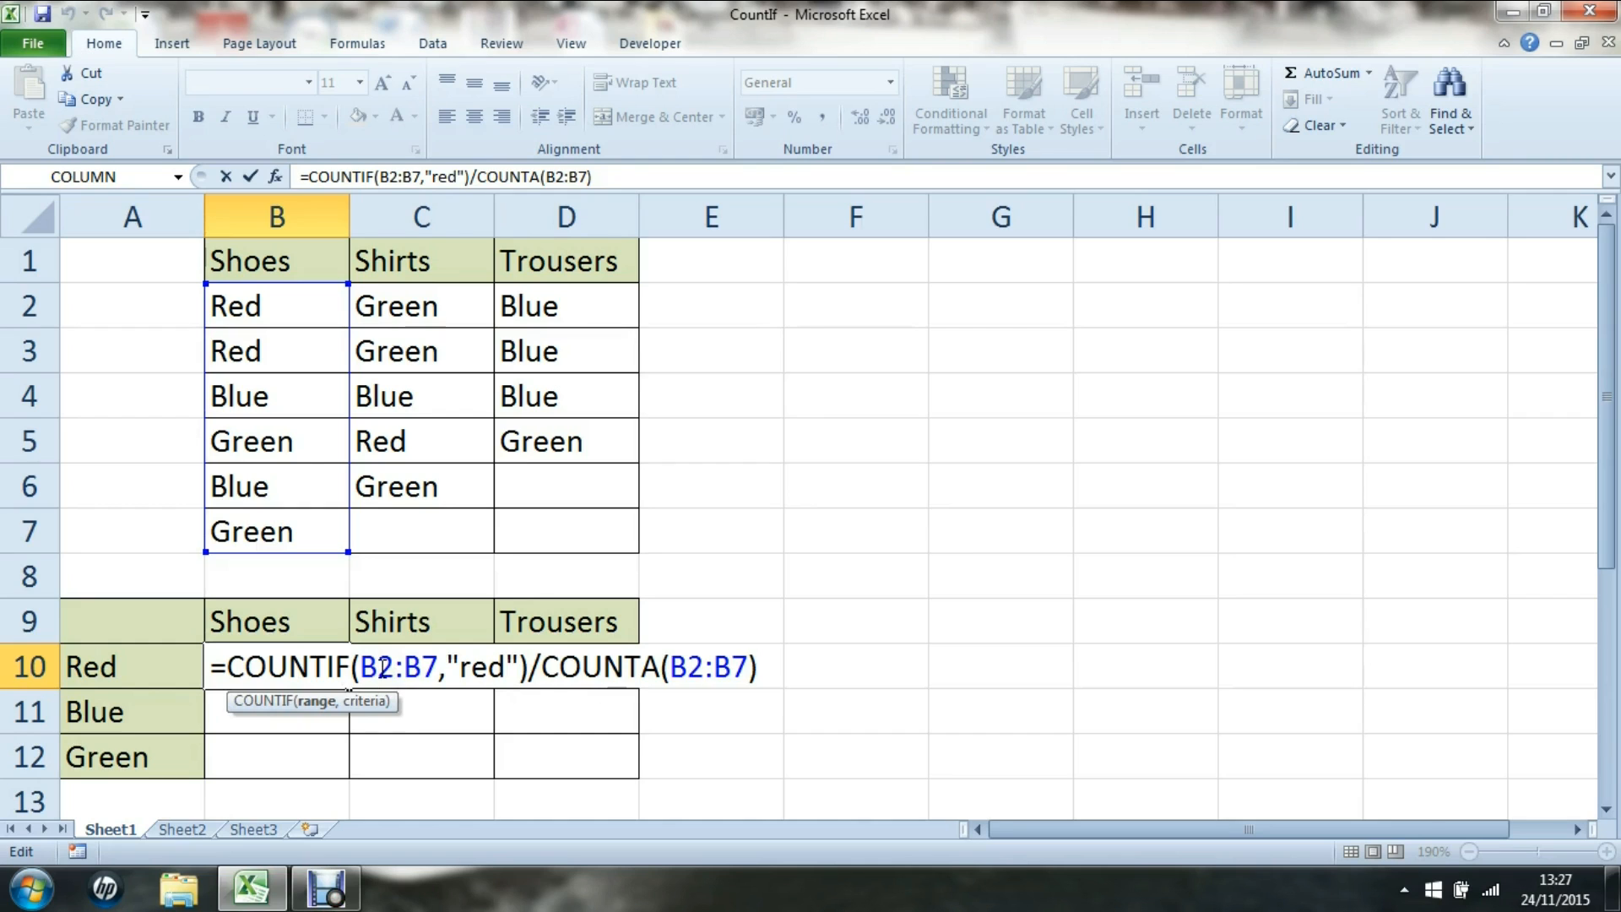
Step: Lock B10's ranges to B$2:B$7 and swap the "red" criterion for $A10
key(f4)
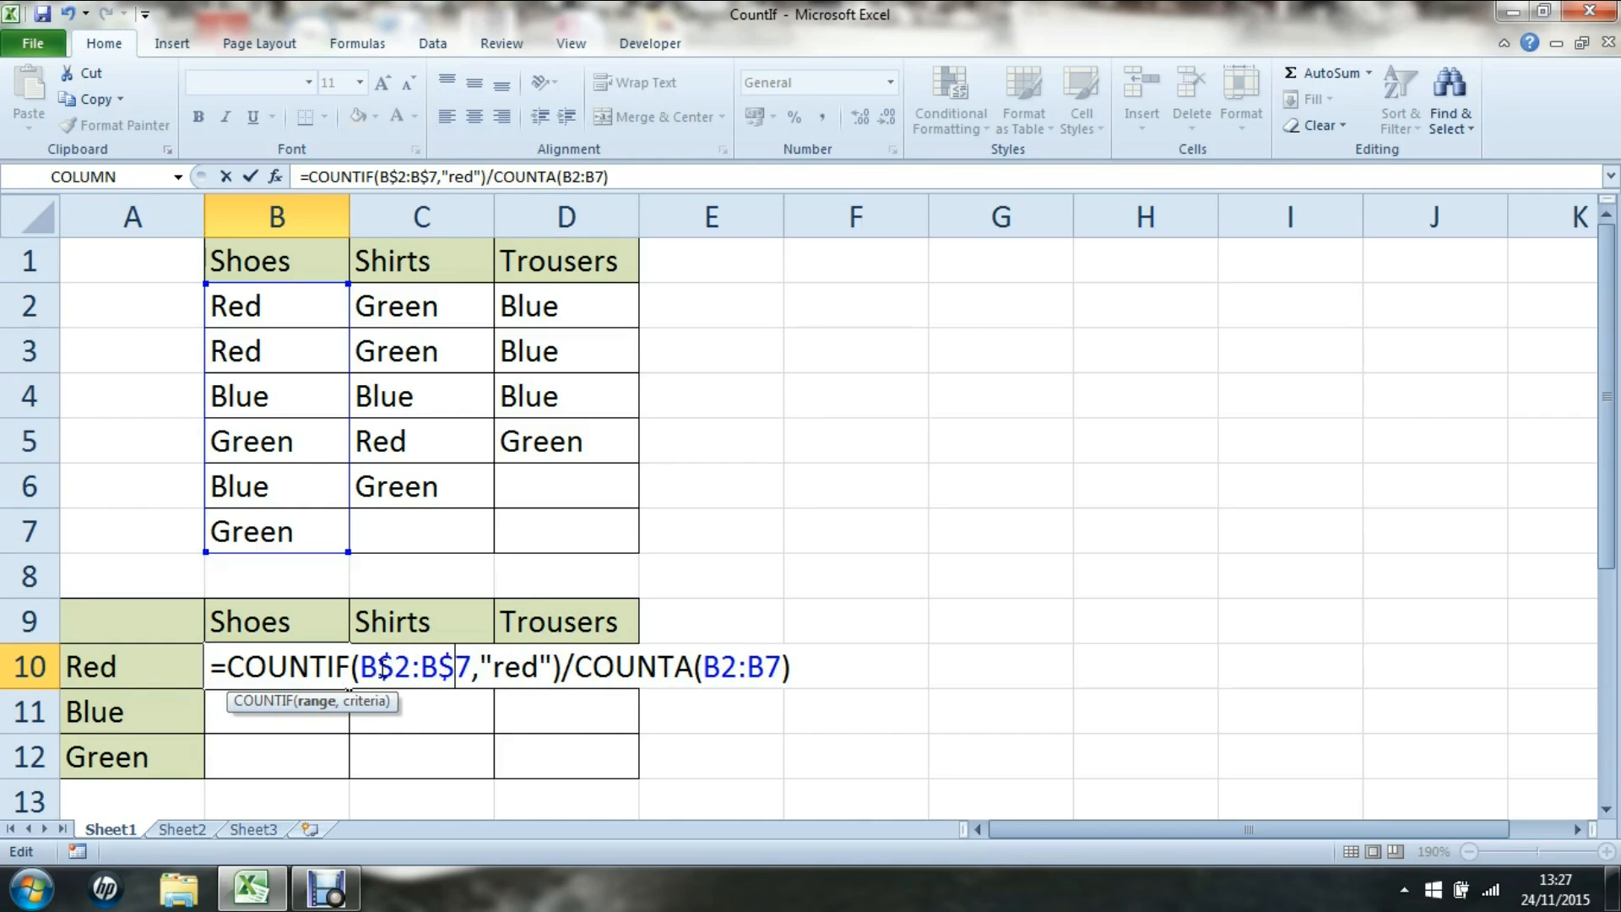
double_click(515, 667)
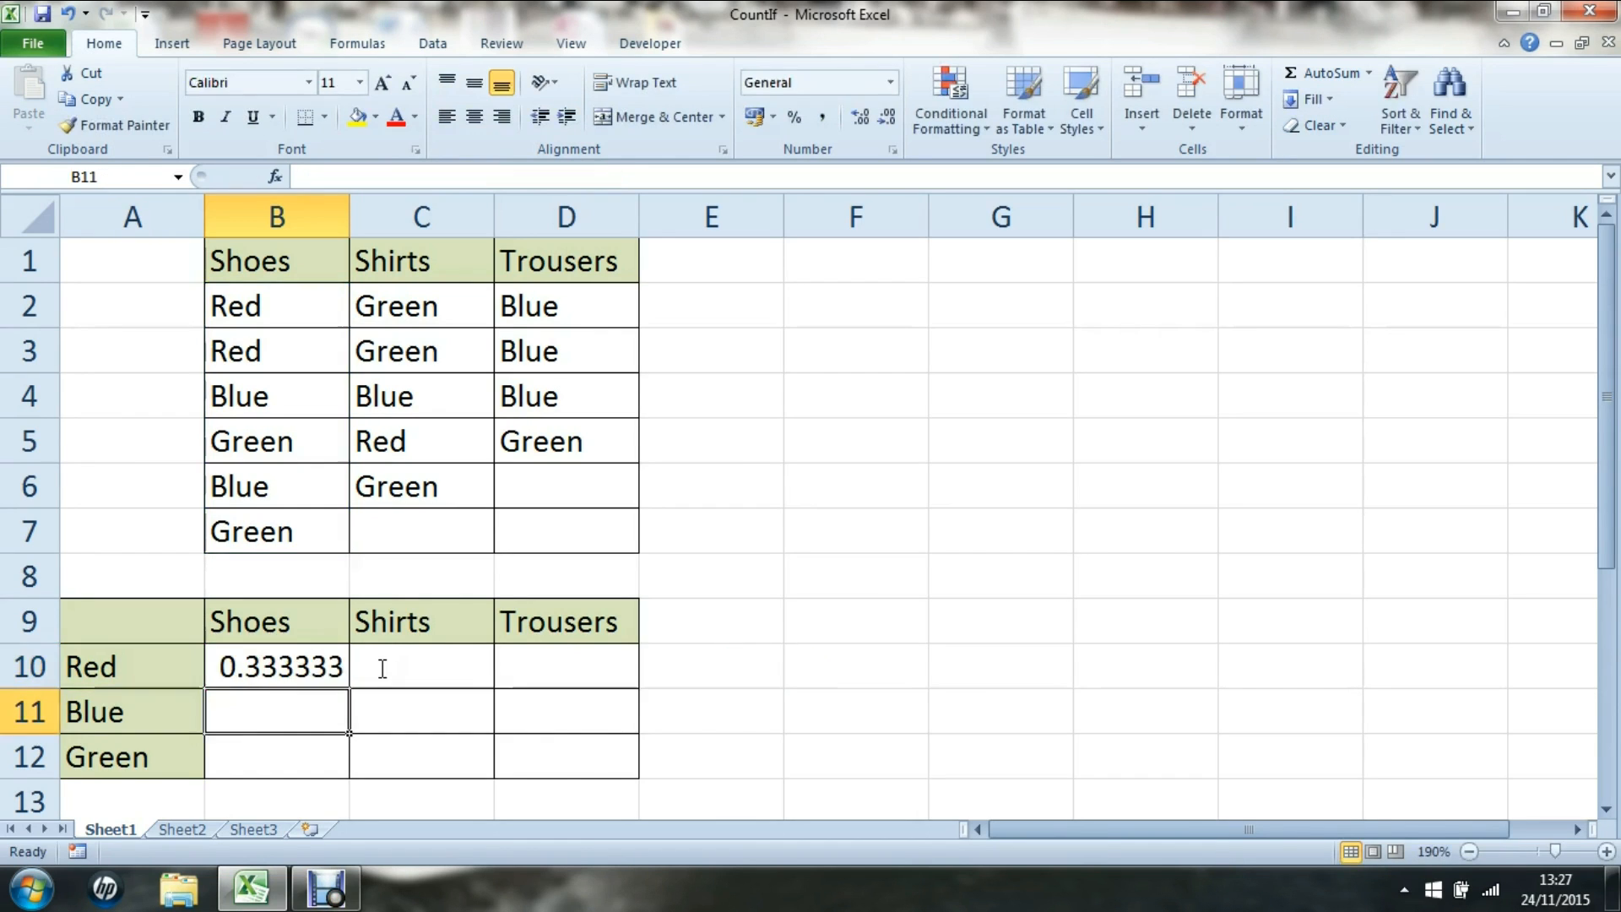
click(276, 666)
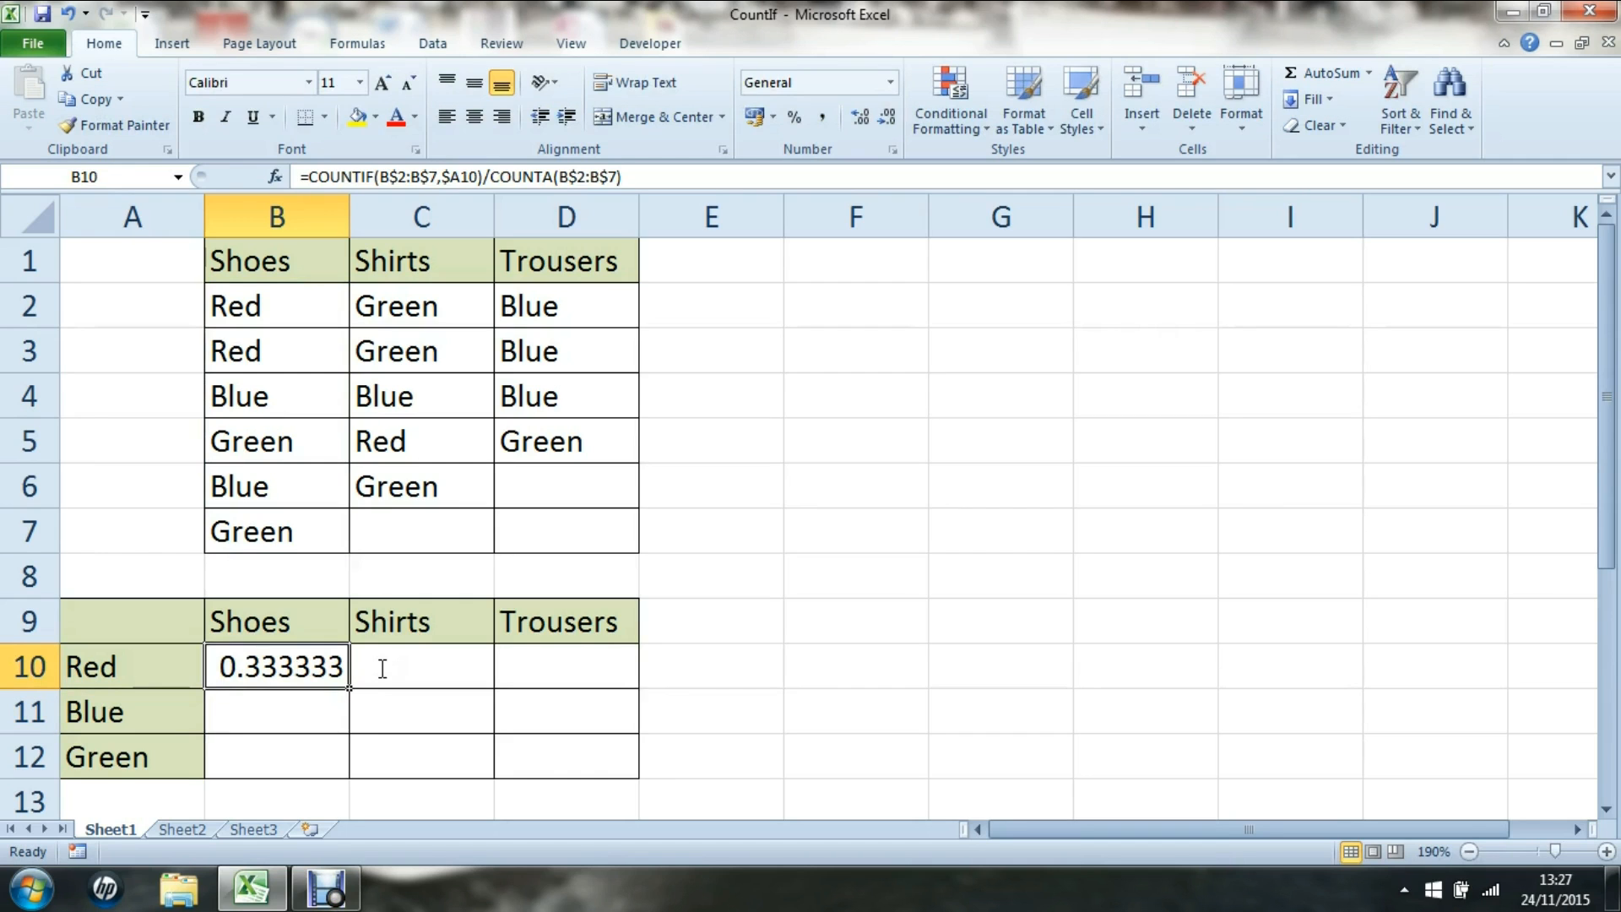
double_click(276, 666)
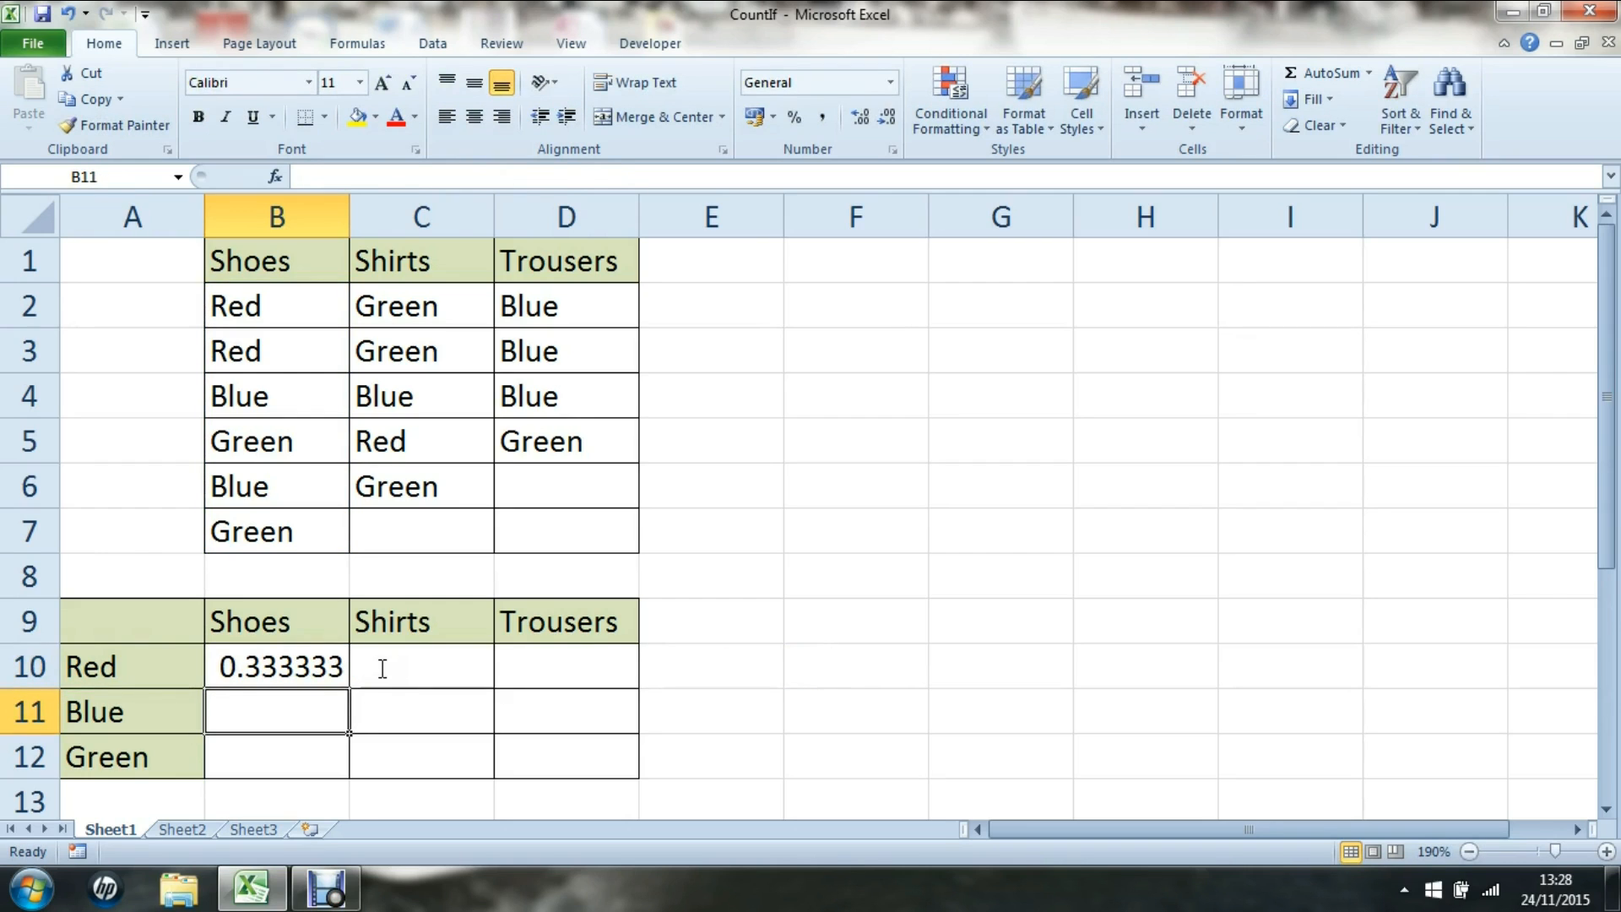
Step: Copy B10's formula across to D10 and down to row 12
click(276, 666)
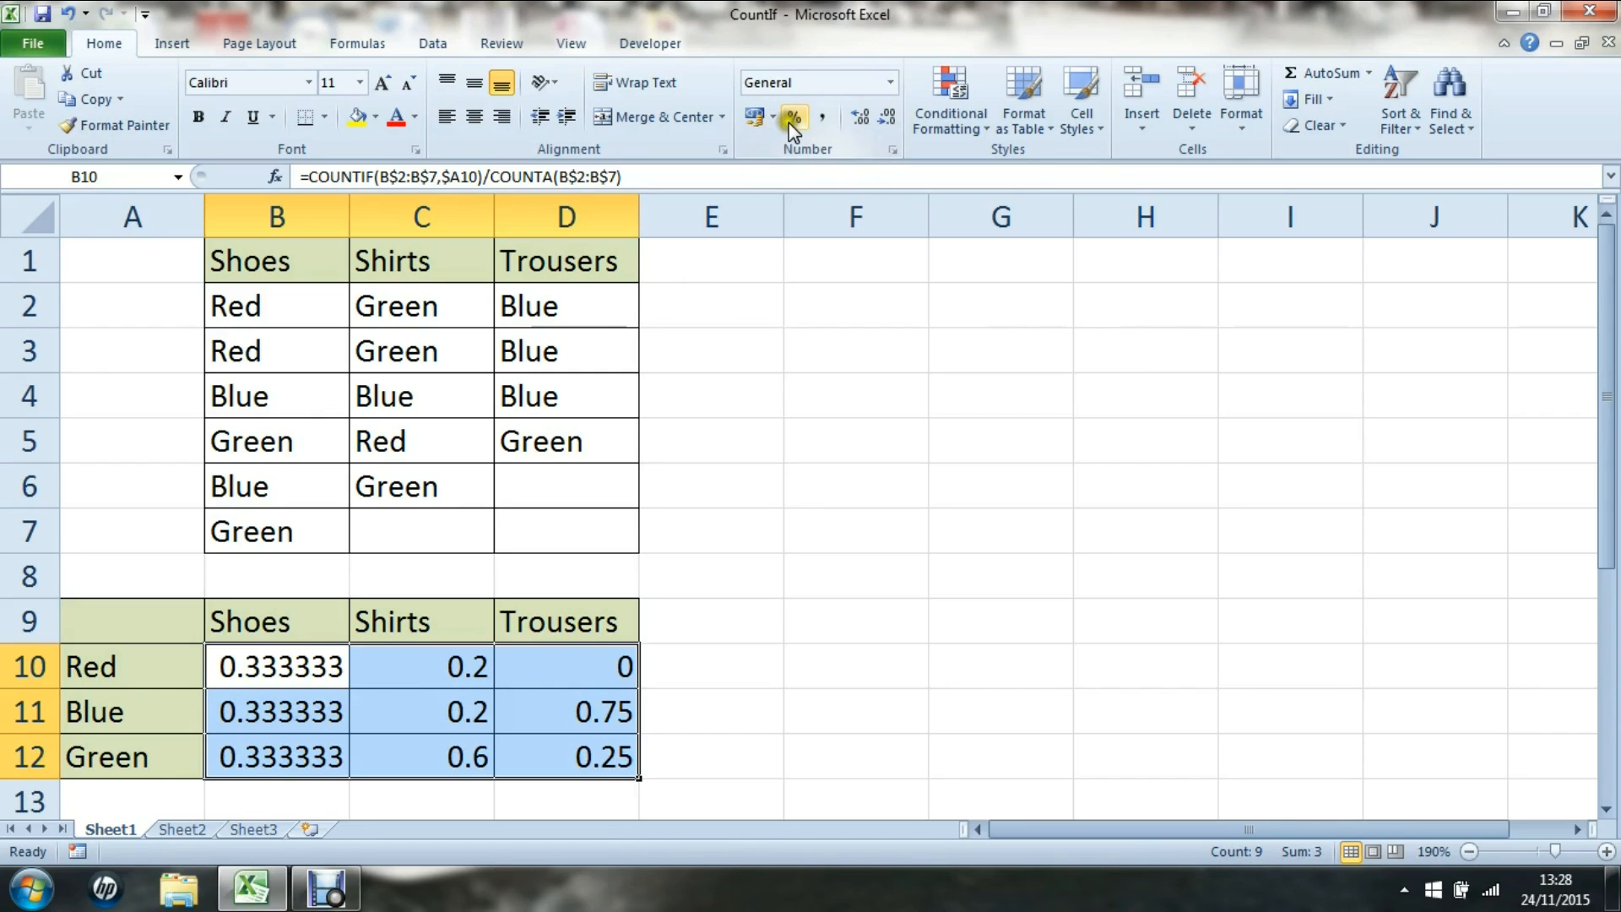
mouse_move(793, 117)
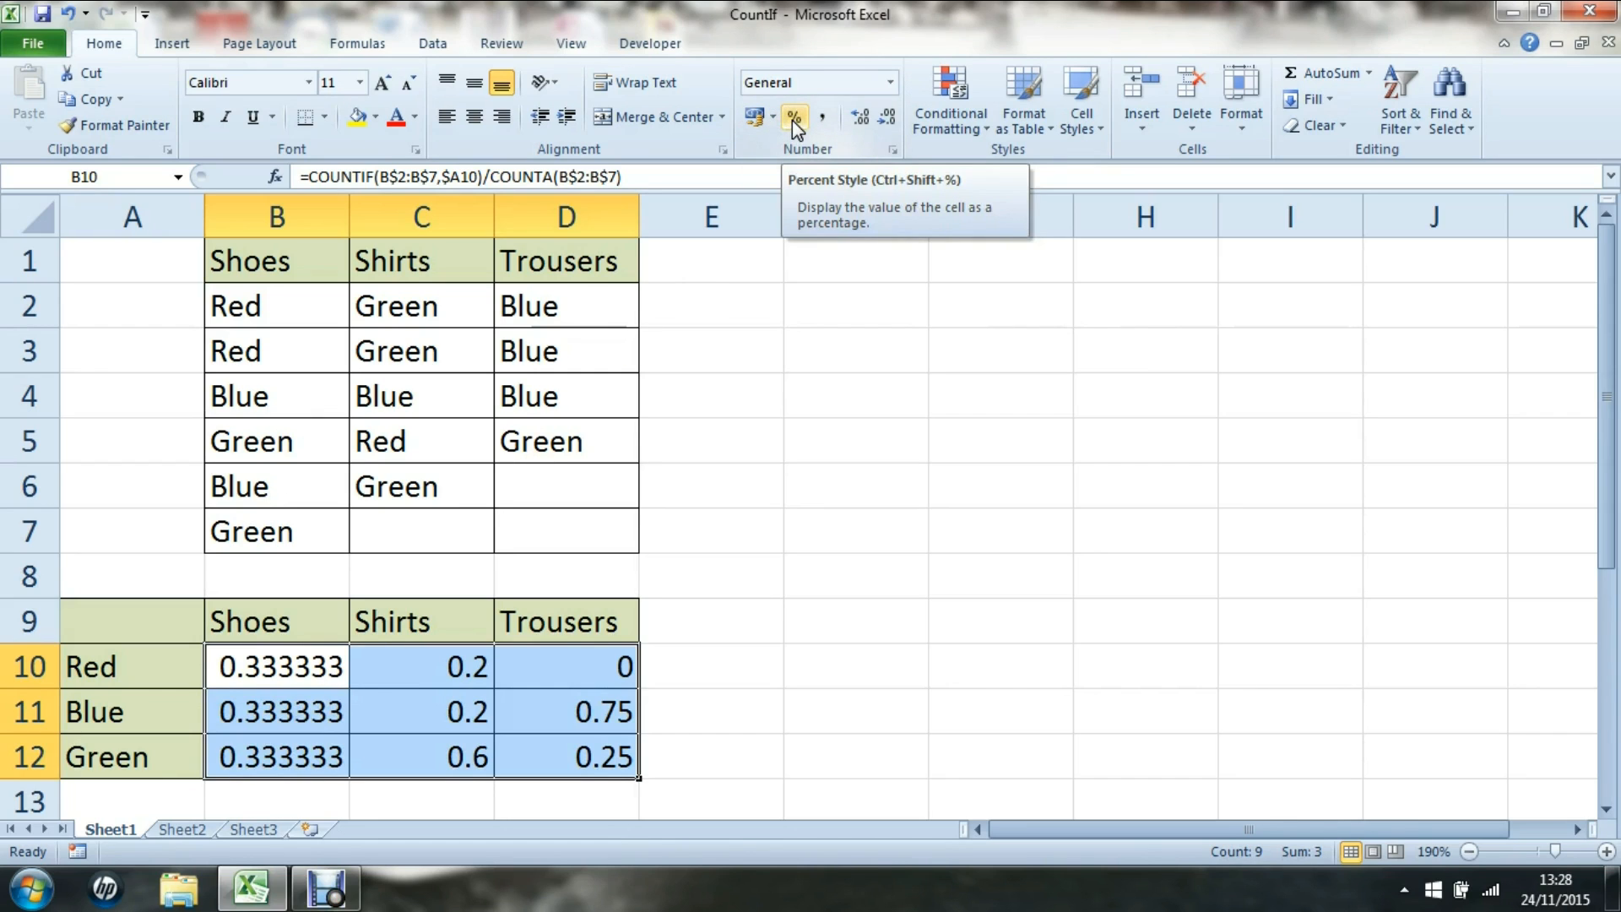
Step: Apply Percent Style to B10:D12 and reopen B10's formula for display
click(793, 116)
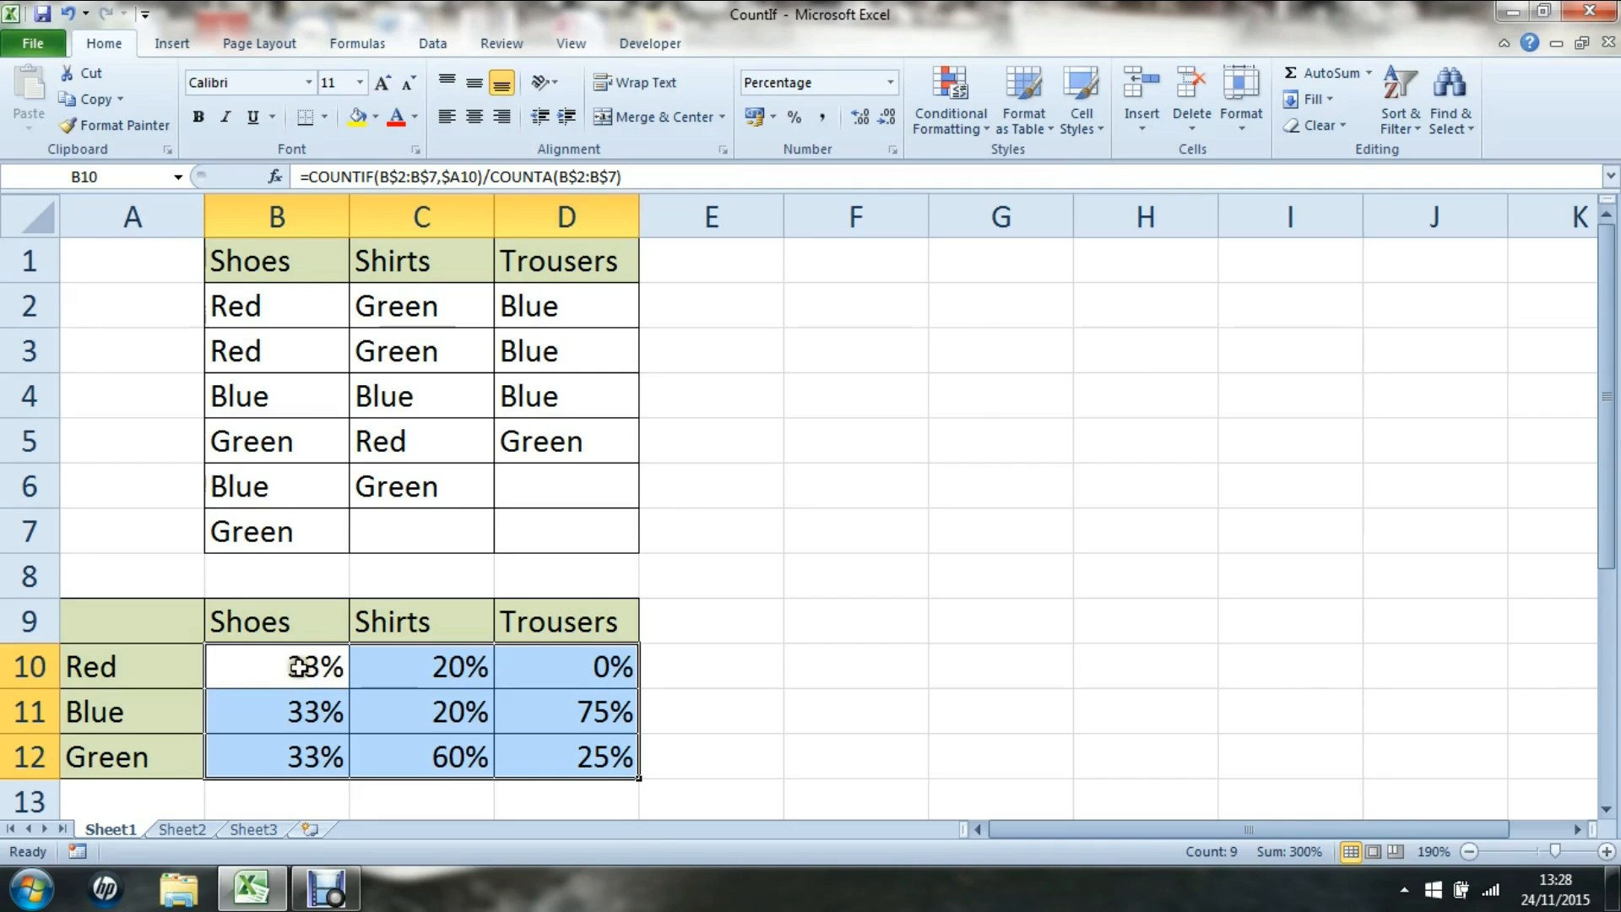
mouse_move(297, 667)
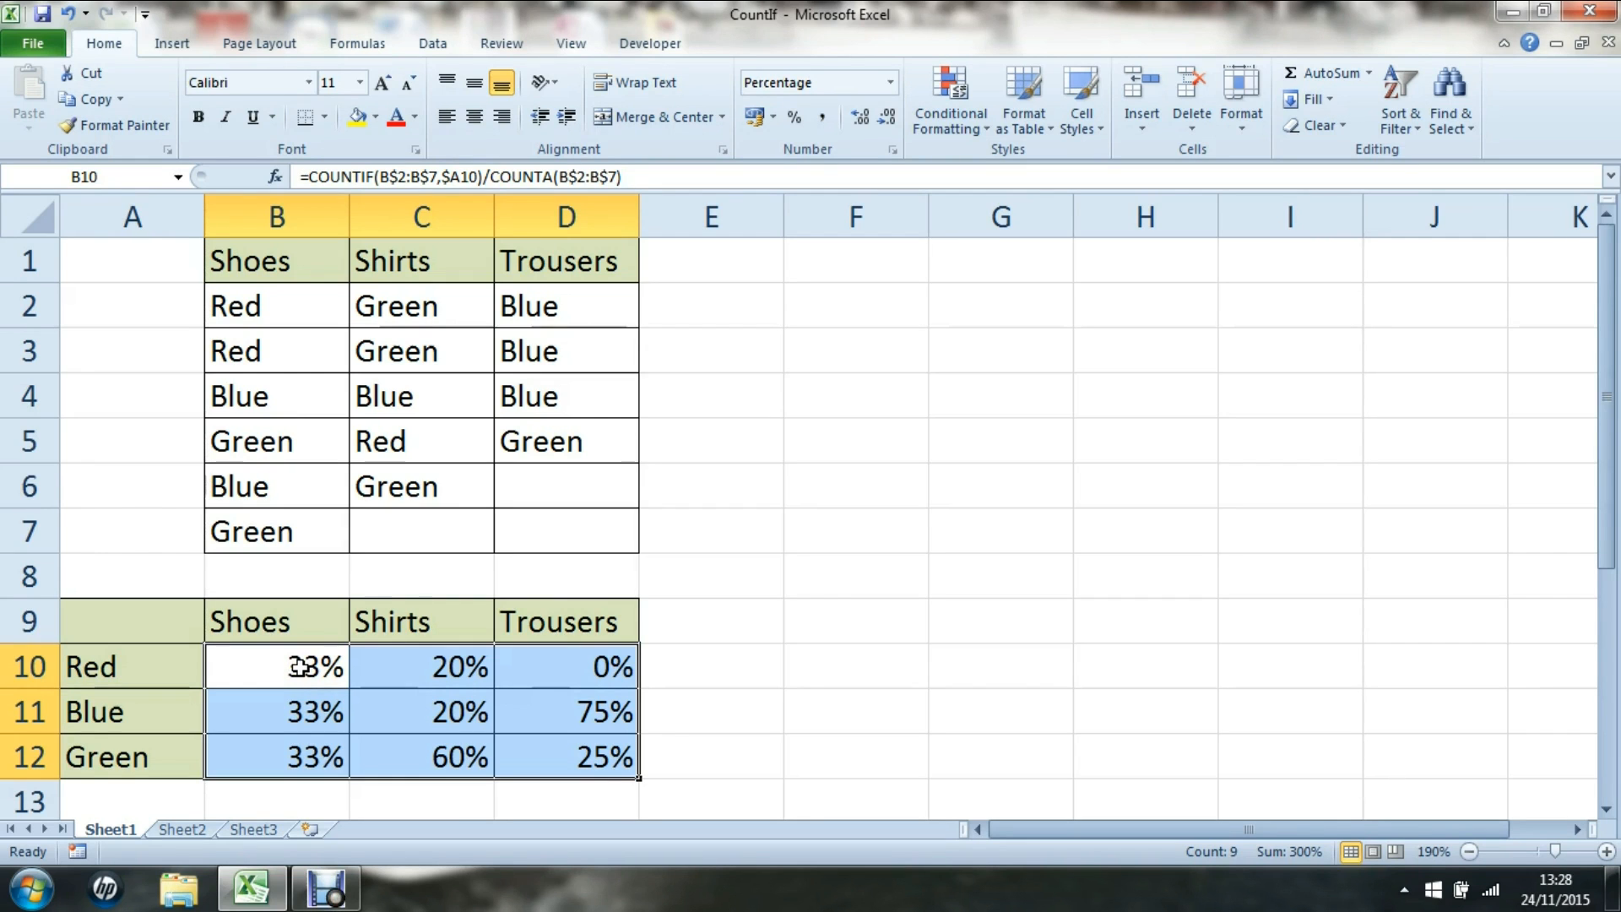
double_click(276, 667)
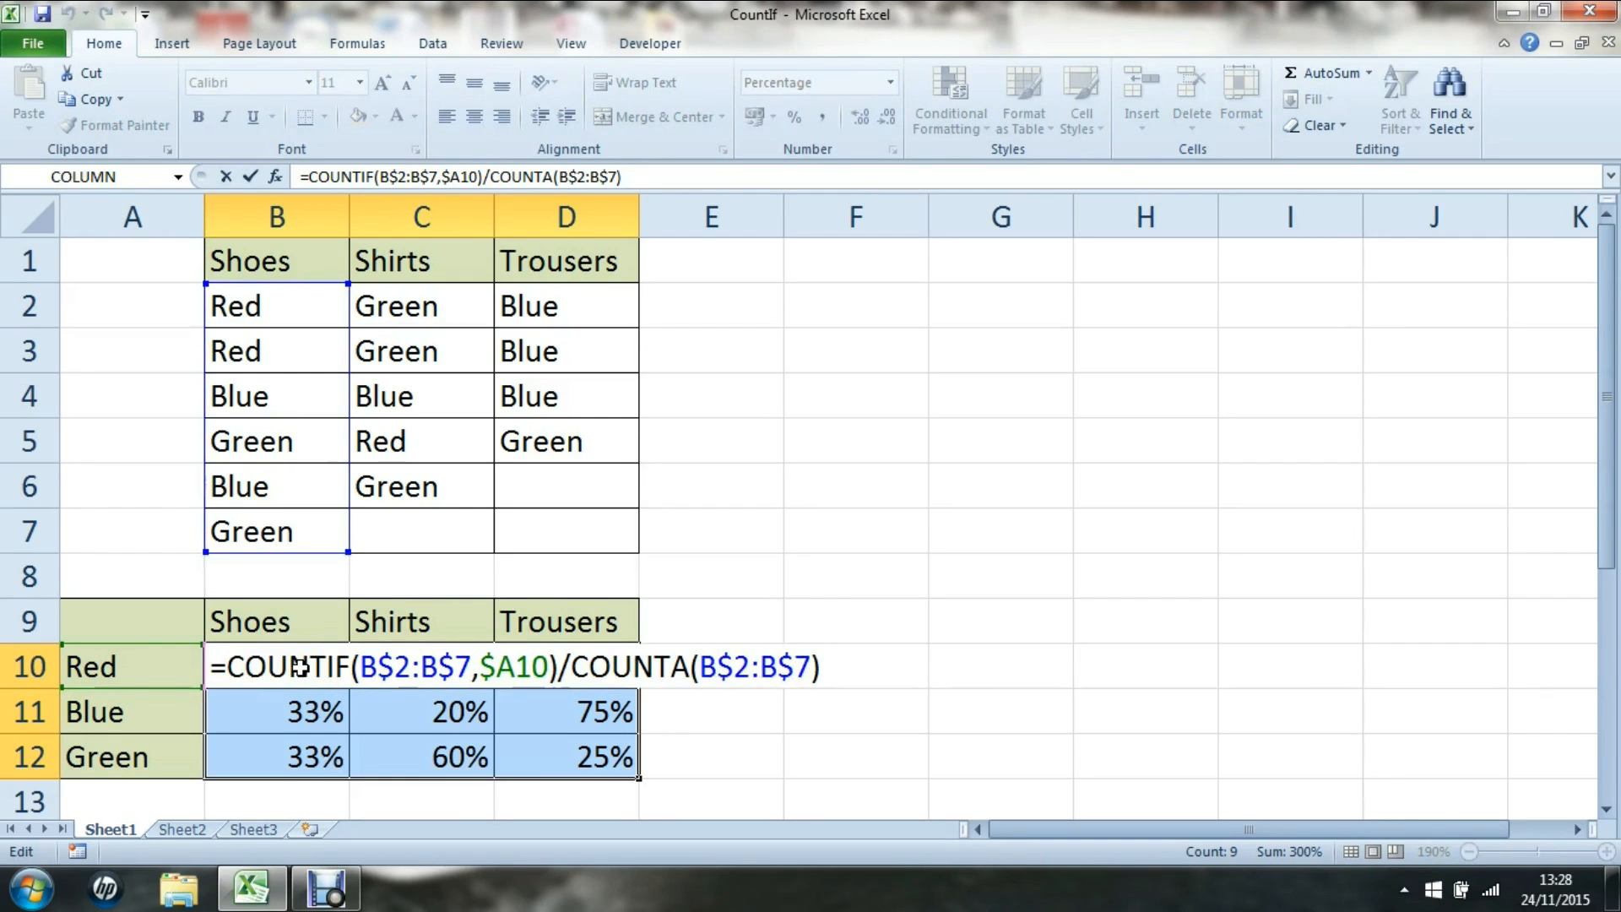